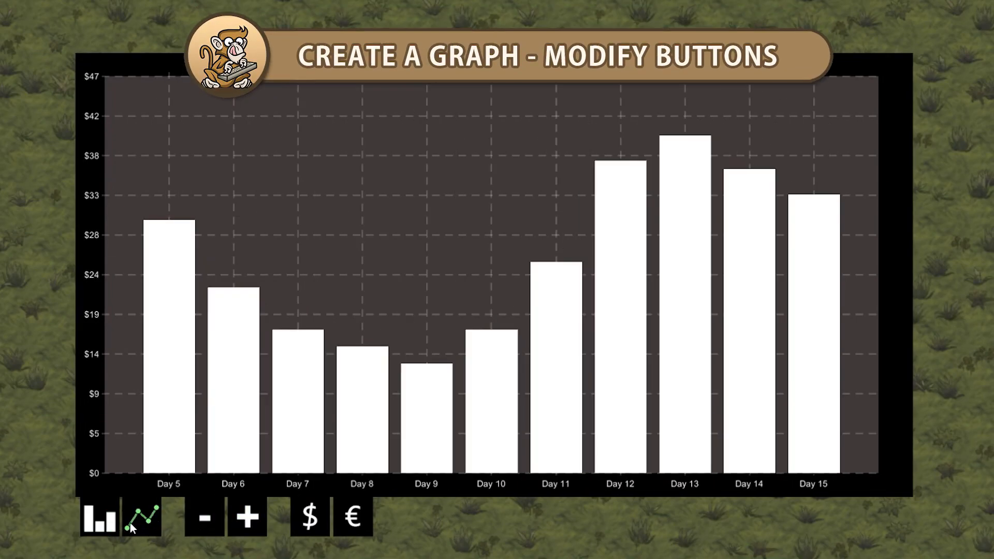
Preview the finished graph by changing the visible day count and switching to a line chart
click(246, 515)
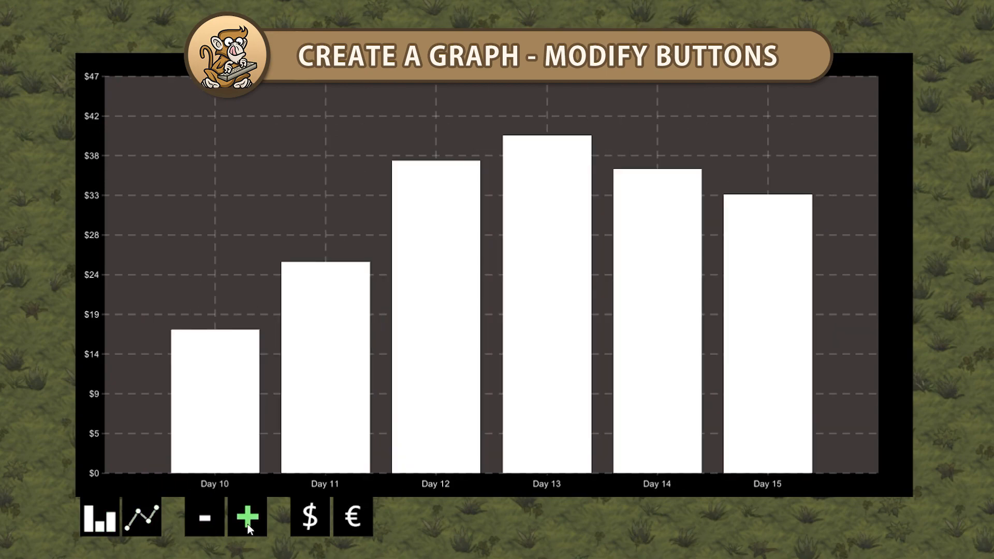
click(141, 517)
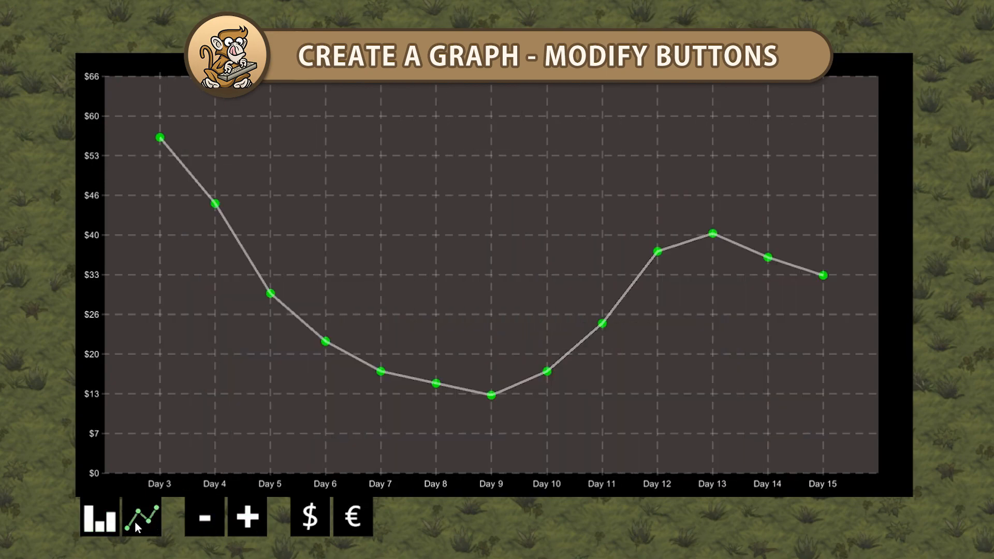
click(97, 514)
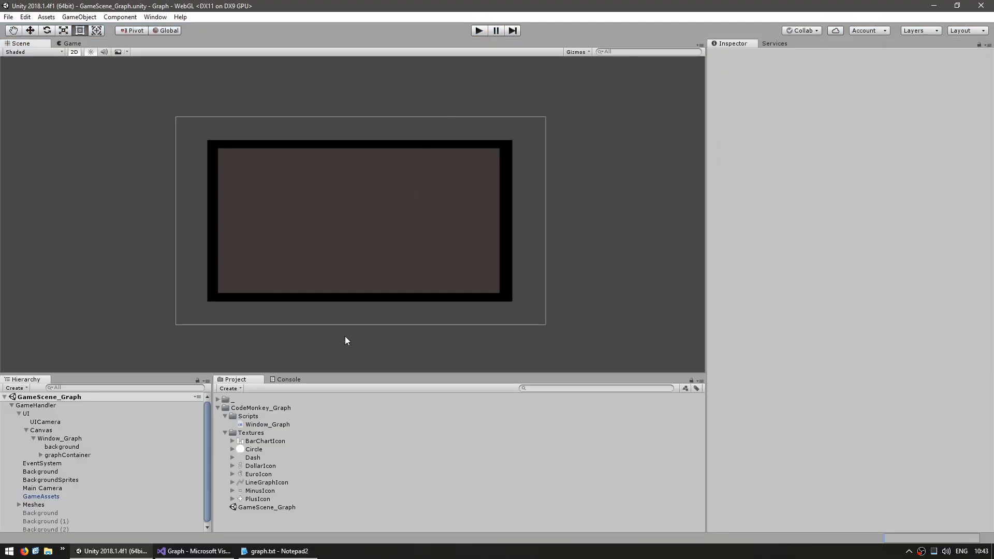
Create an empty child of Window_Graph named barChartBtn
click(60, 438)
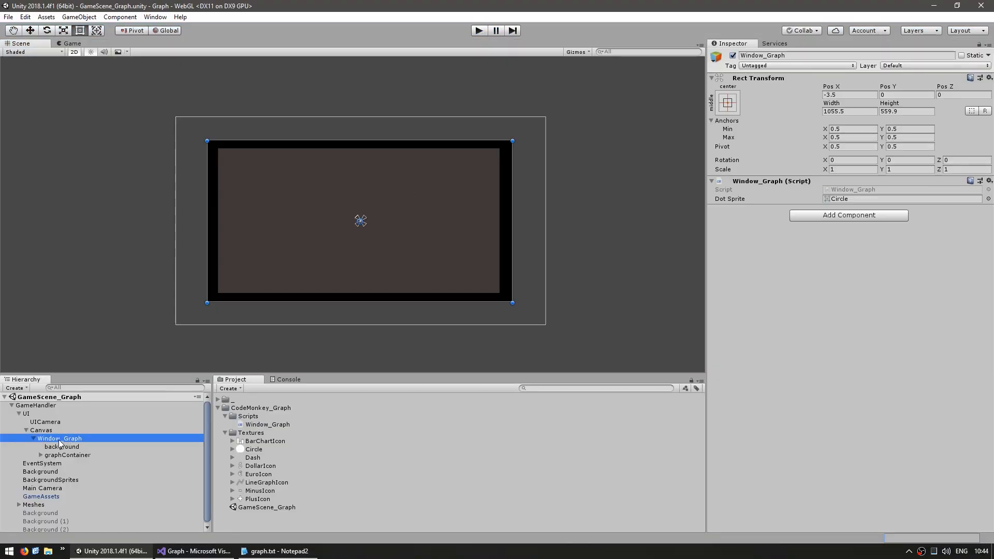
right_click(59, 438)
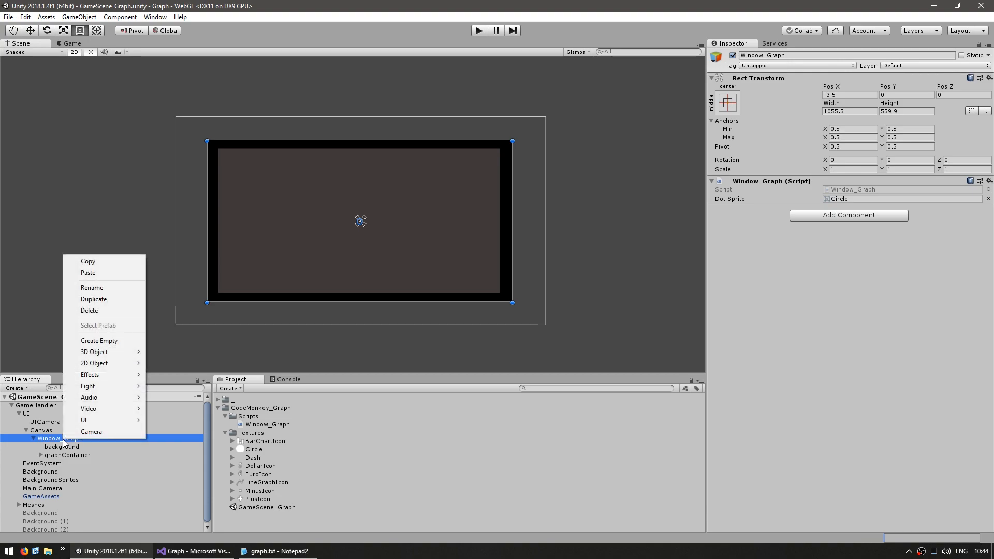
mouse_move(99, 340)
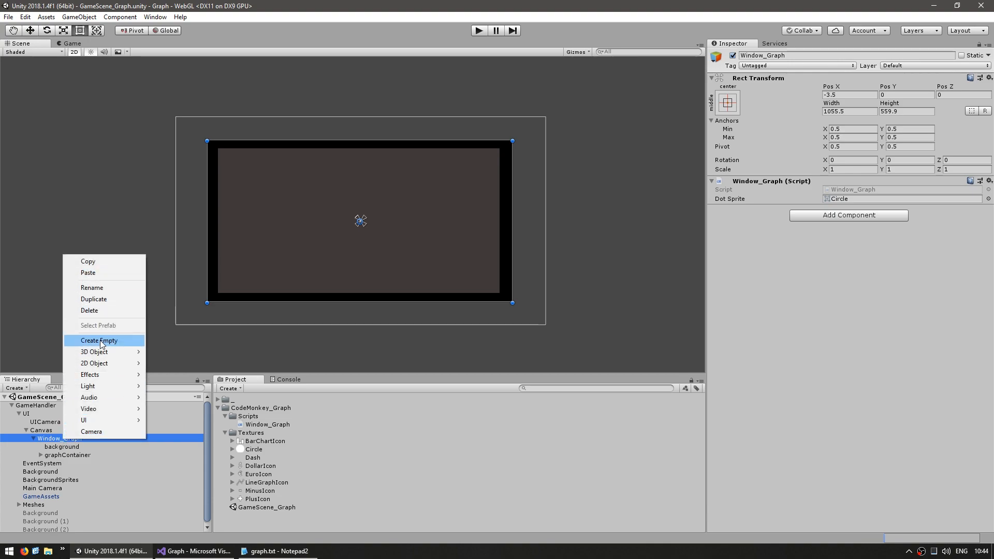
click(99, 341)
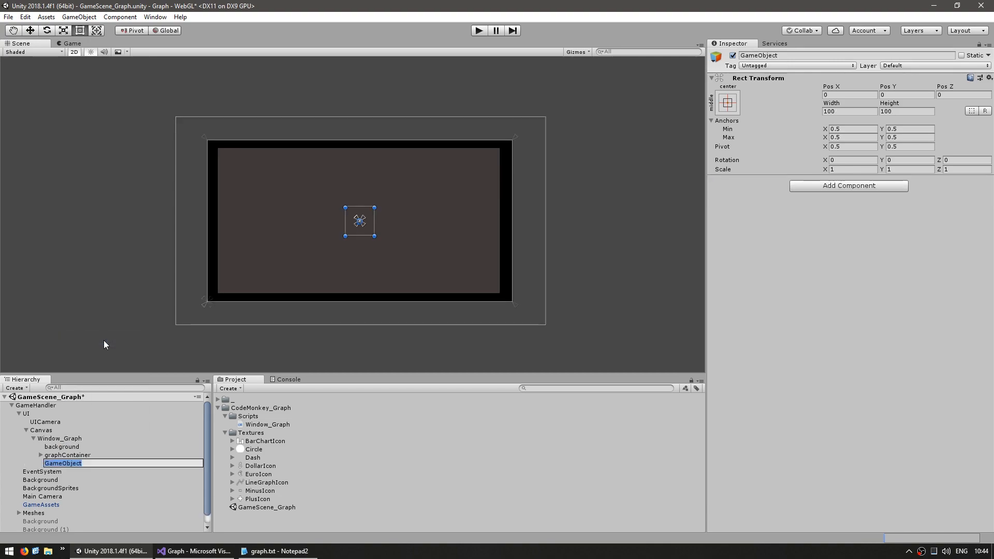
text(barChartB)
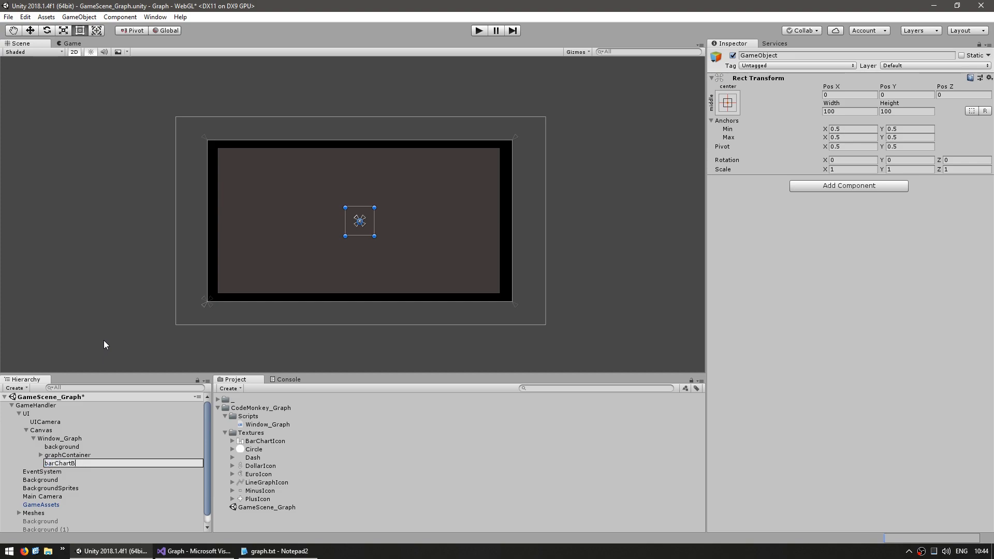
Add background and icon Image children under barChartBtn and select both images
right_click(58, 463)
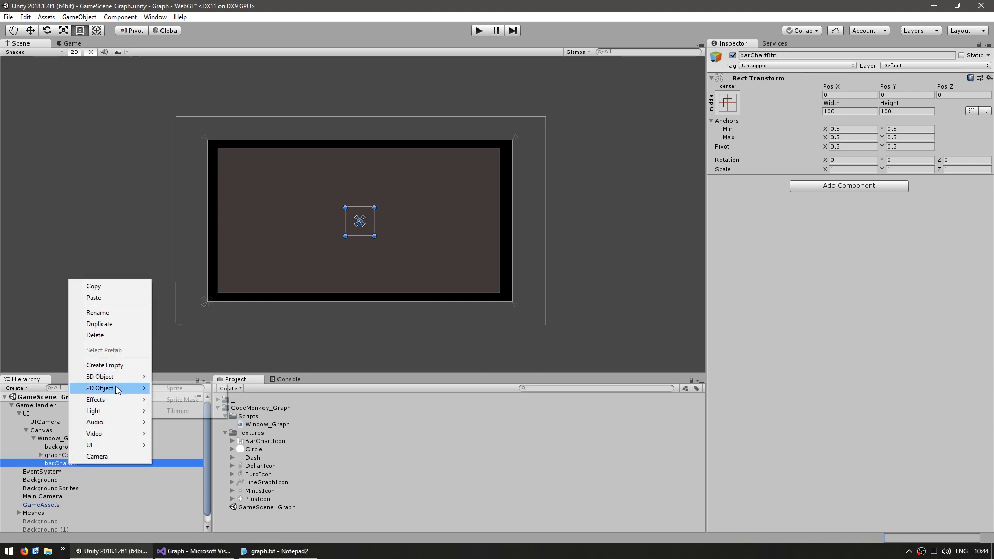
mouse_move(90, 444)
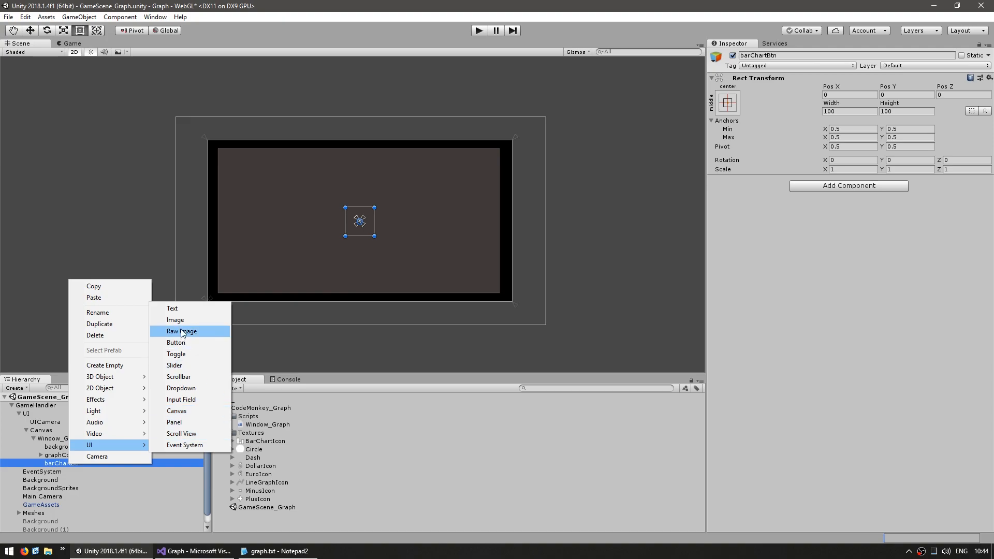
click(175, 320)
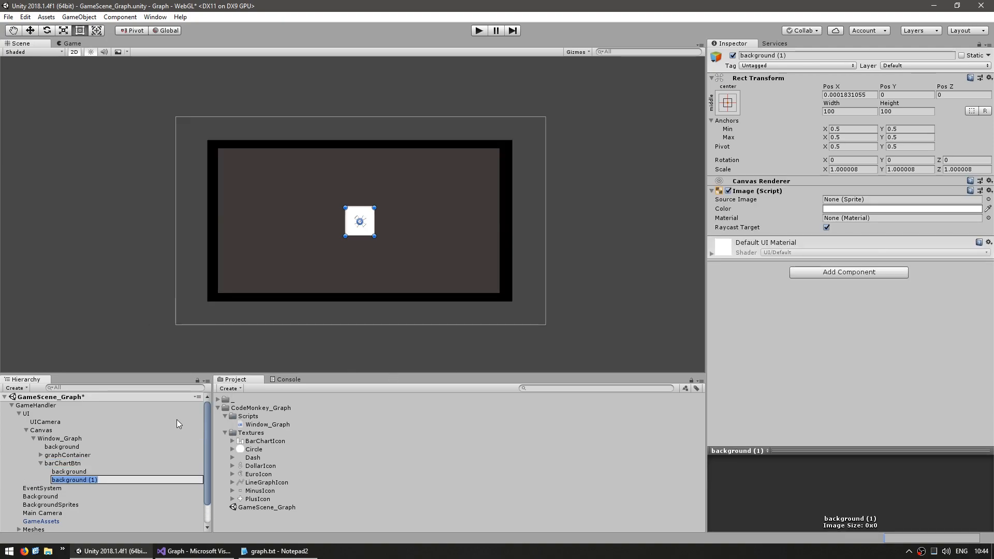
click(68, 471)
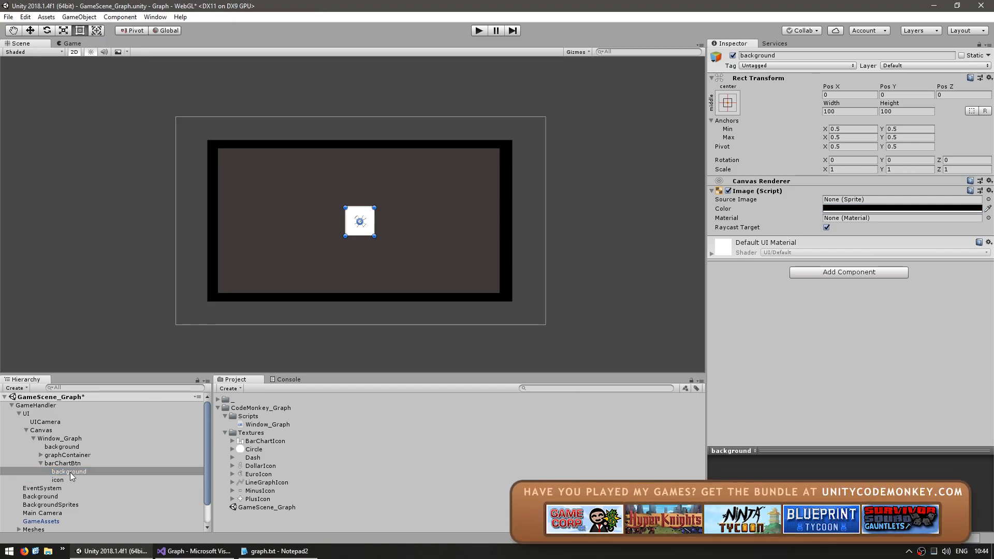
click(58, 480)
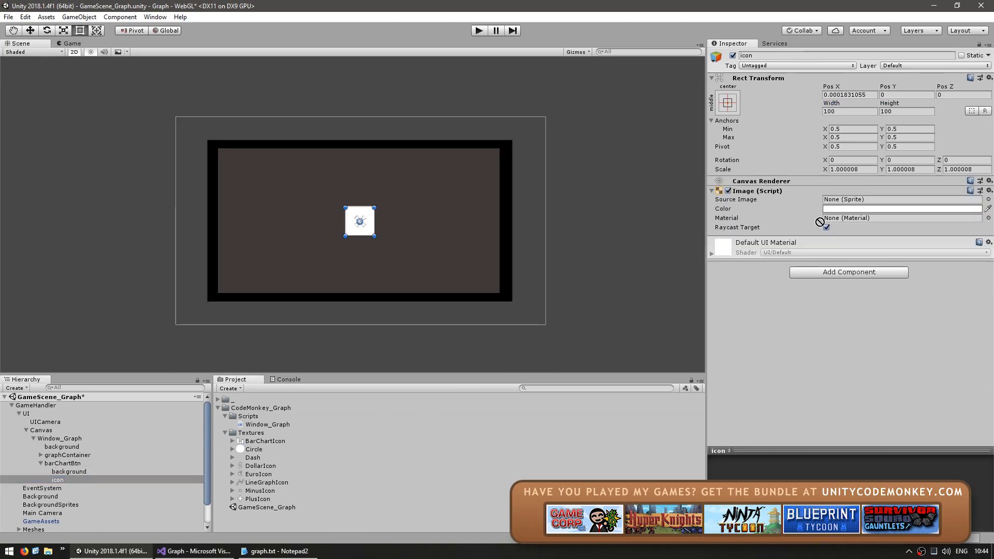
click(68, 472)
text(50)
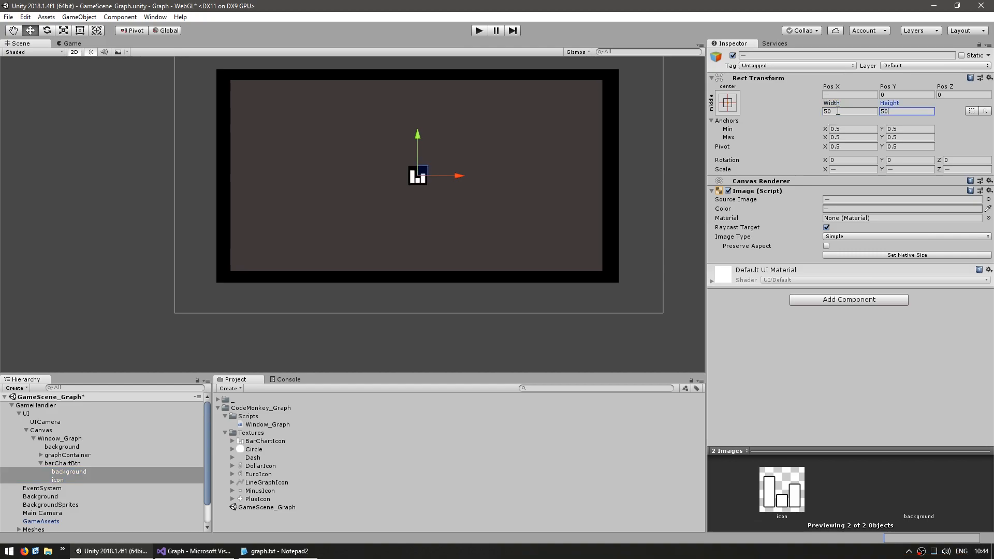
Give barChartBtn a Button_UI with Change_Color hover, tinting the icon light green
click(61, 463)
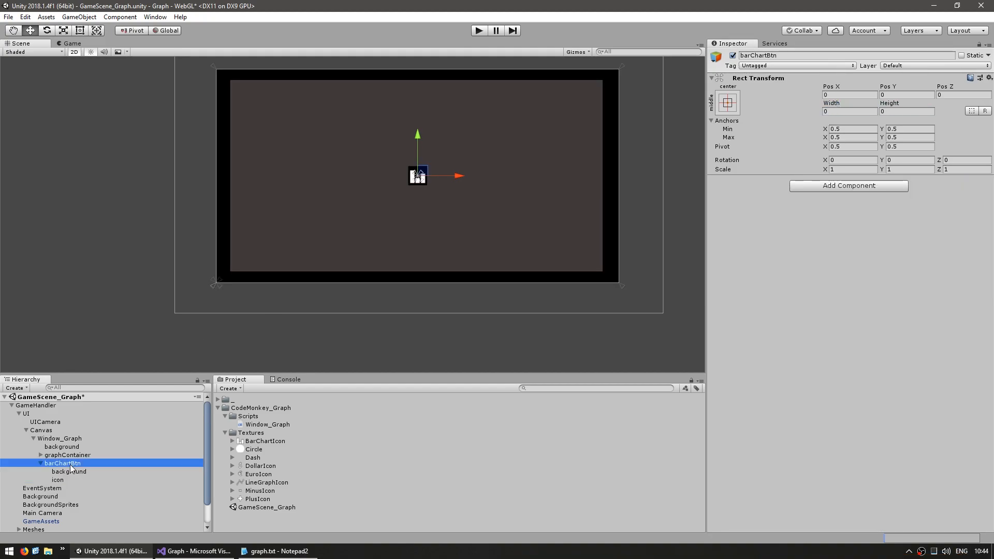
click(848, 185)
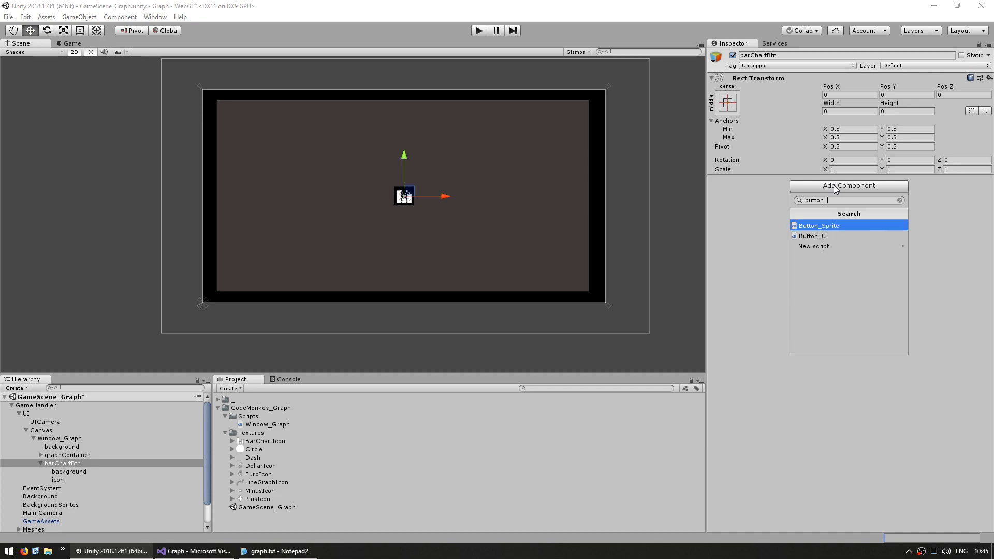
click(813, 236)
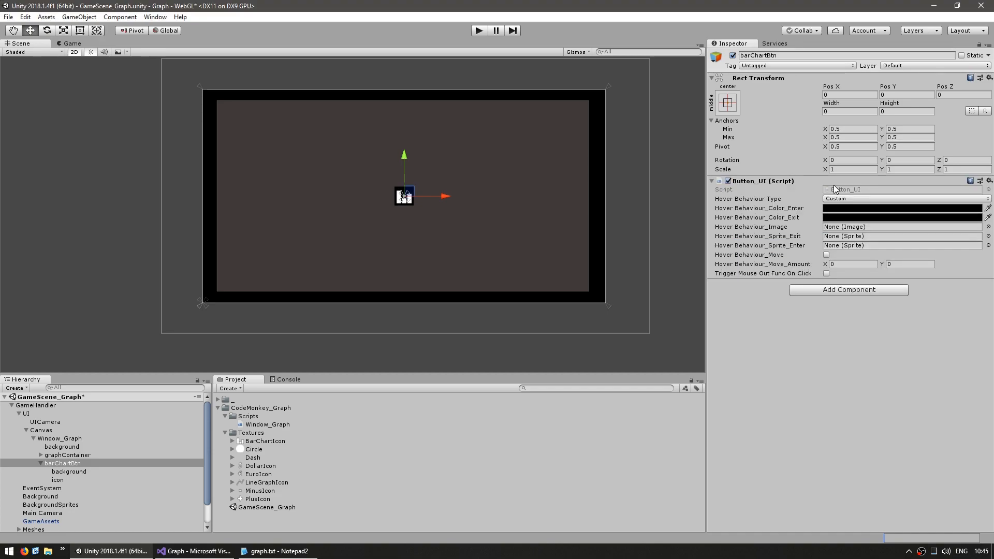
mouse_move(756, 223)
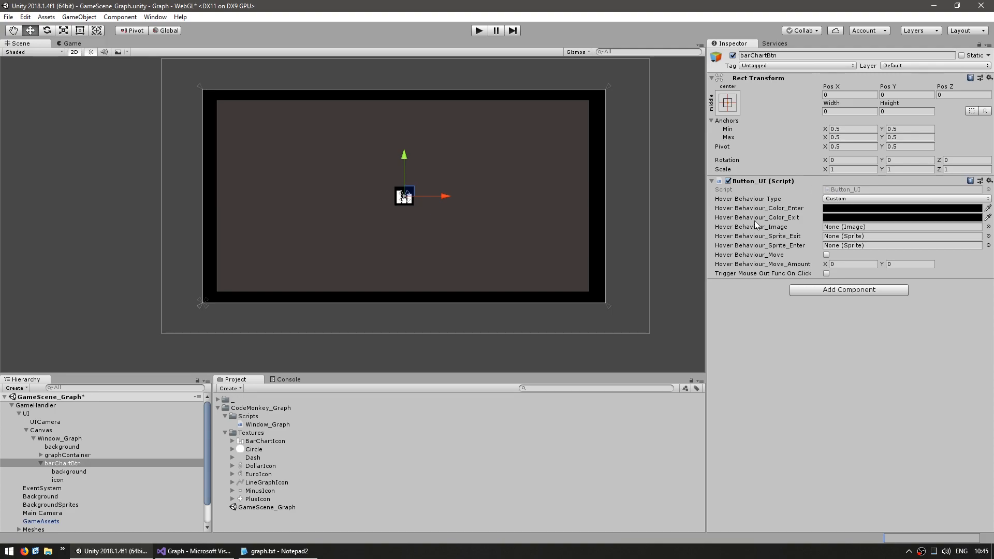
mouse_move(756, 230)
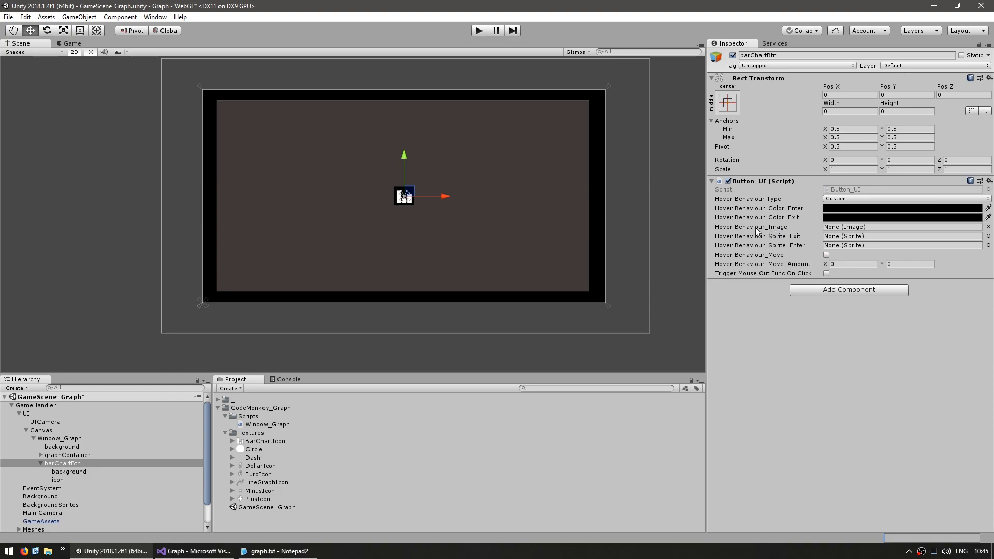
mouse_move(843, 200)
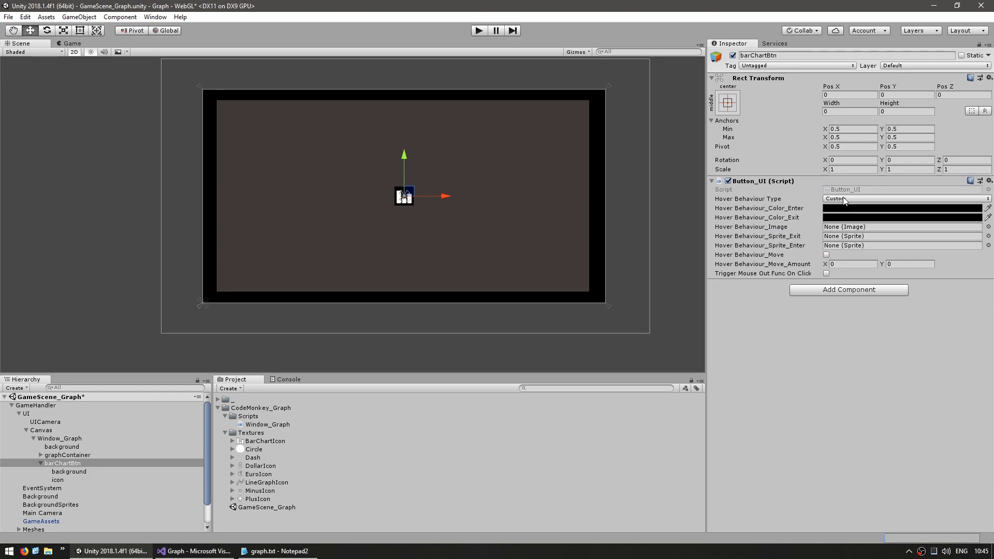
click(905, 198)
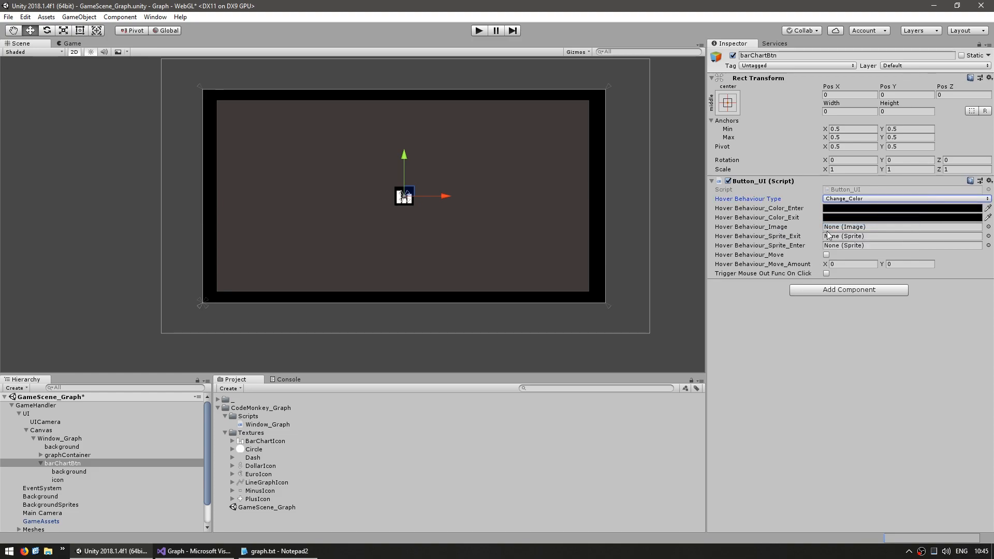
click(69, 471)
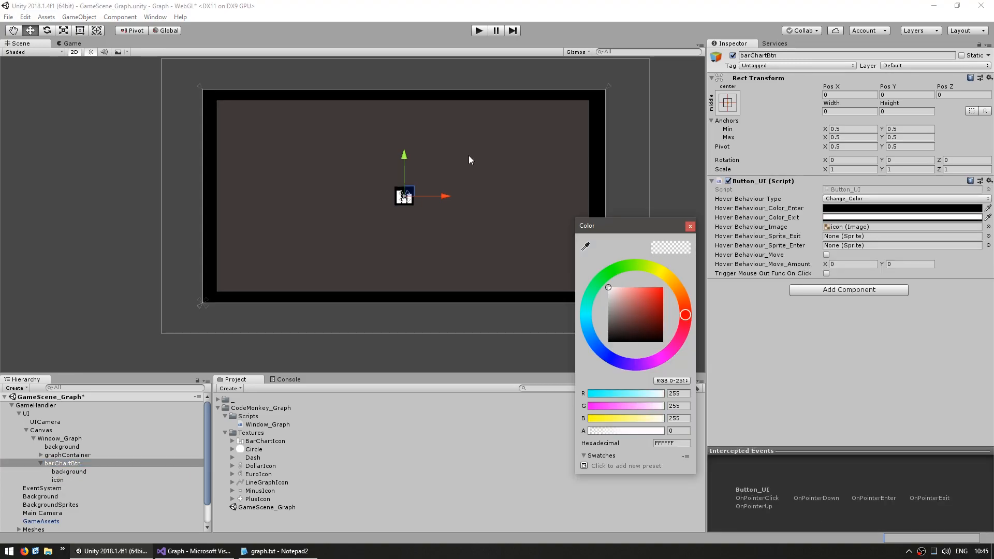
click(614, 355)
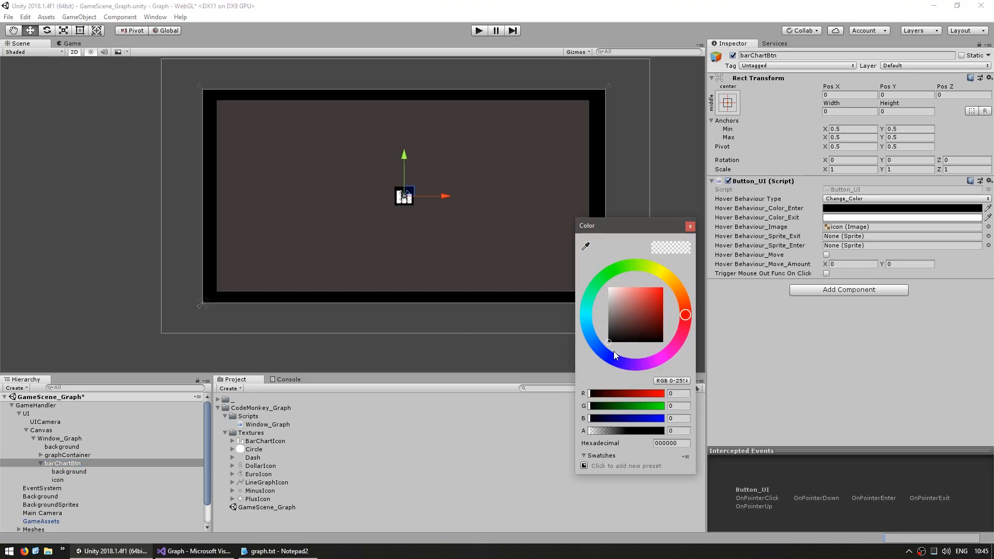
click(613, 271)
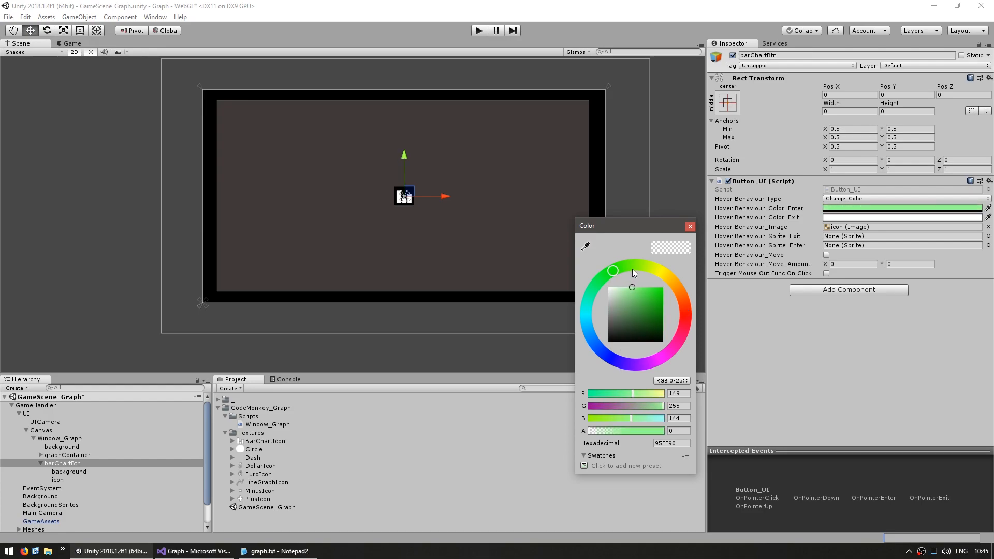
click(690, 226)
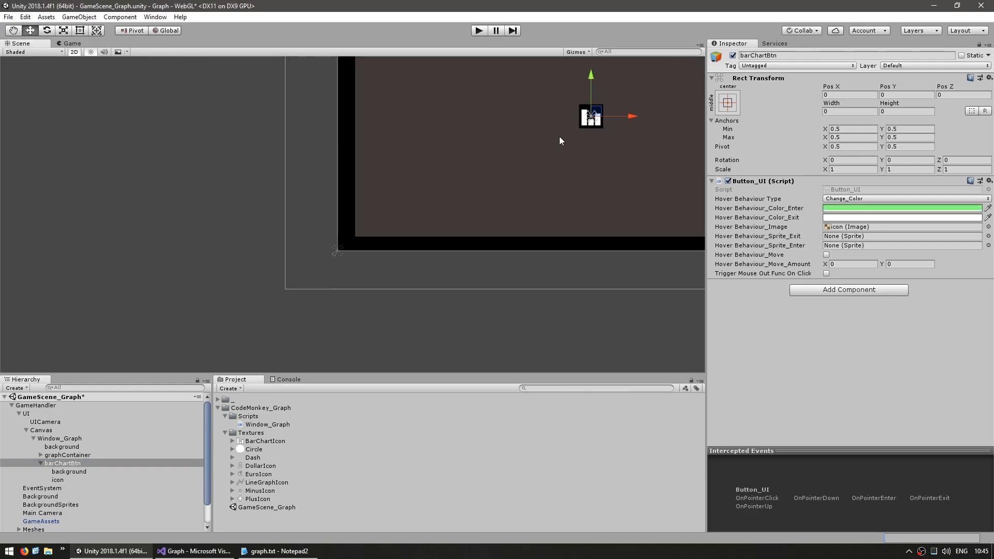
Move barChartBtn below the graph and set lineGraphBtn's hover image to its own icon
drag(590, 116, 353, 260)
text(lineGraphBtn)
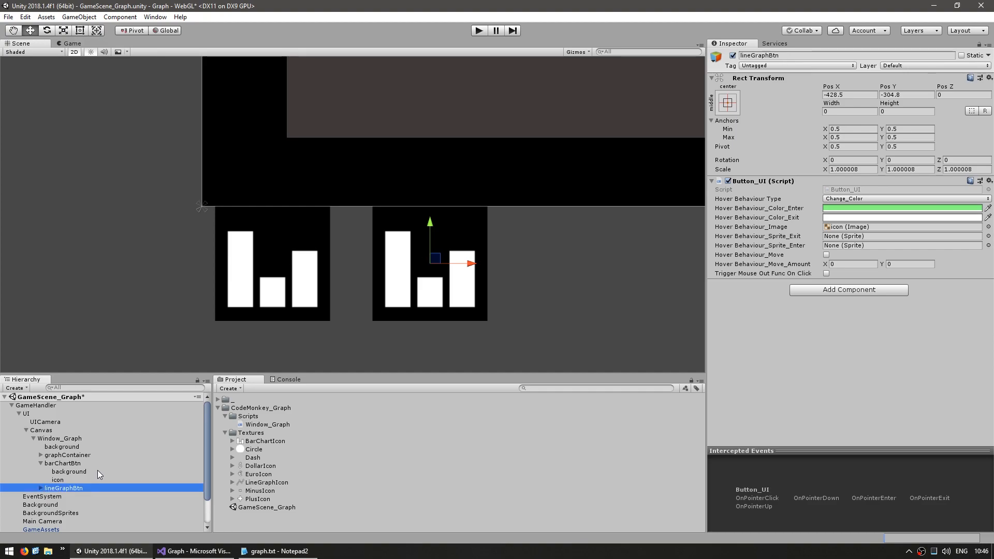
click(58, 505)
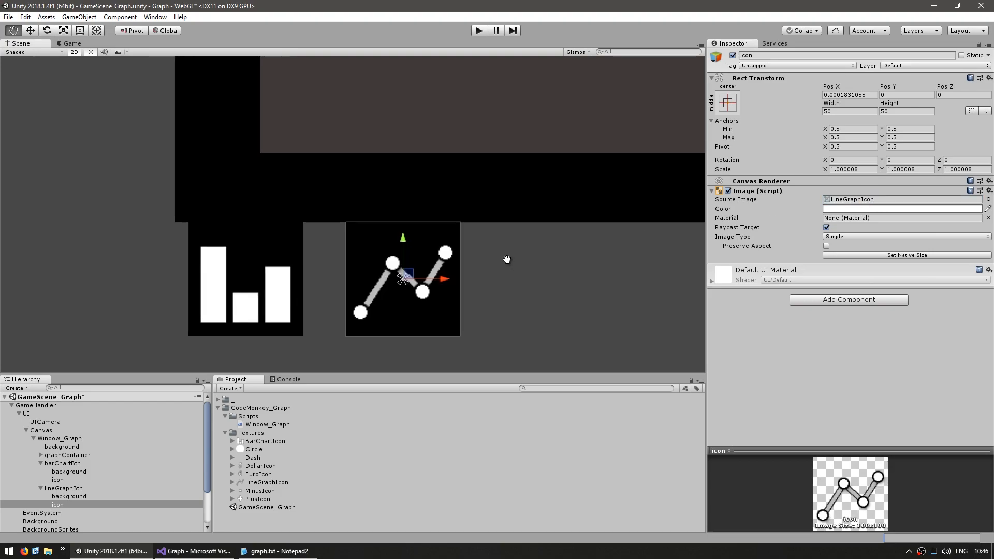
click(63, 488)
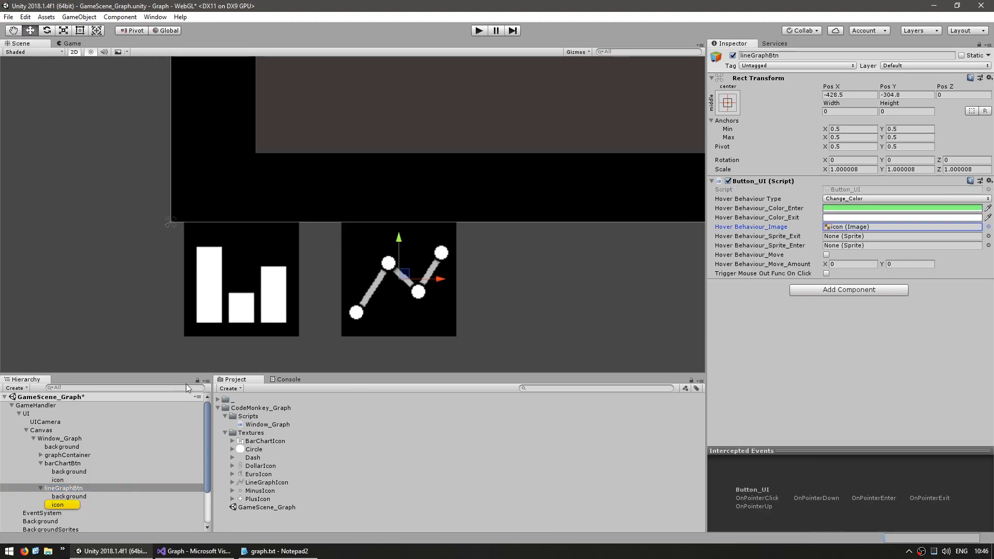
click(63, 488)
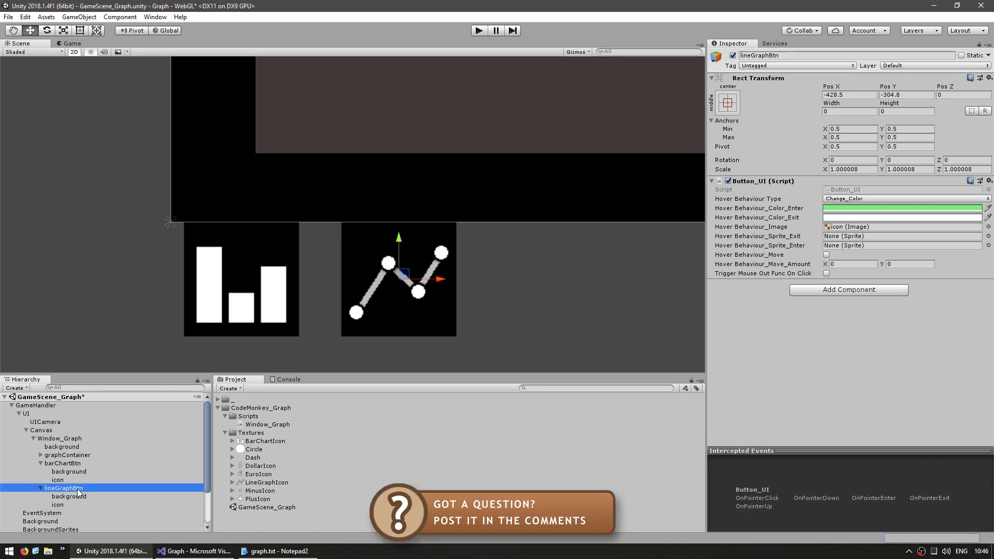
click(197, 551)
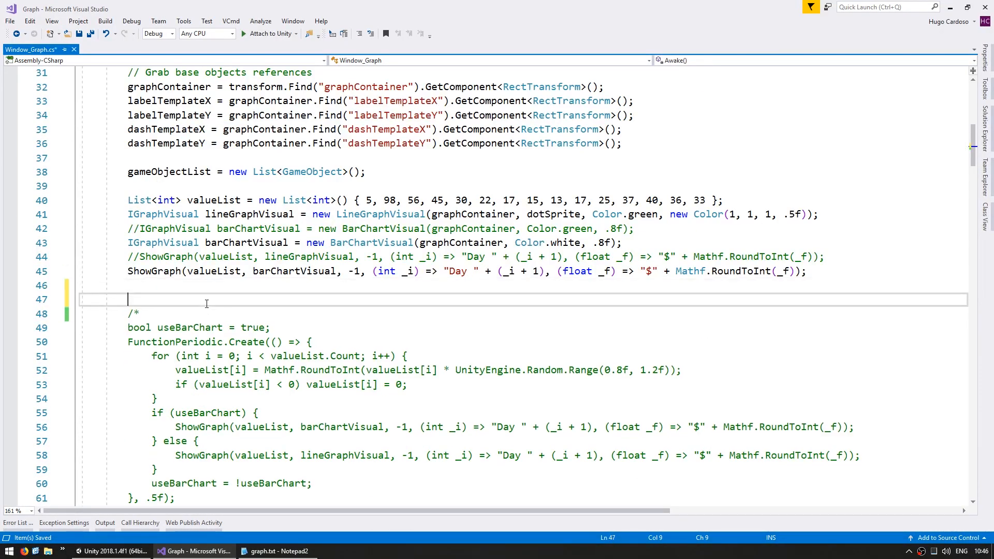
In Awake, write transform.Find("barChartBtn").GetComponent<Button_UI>().ClickFunc = () => { };
text(transform.Find("bar");)
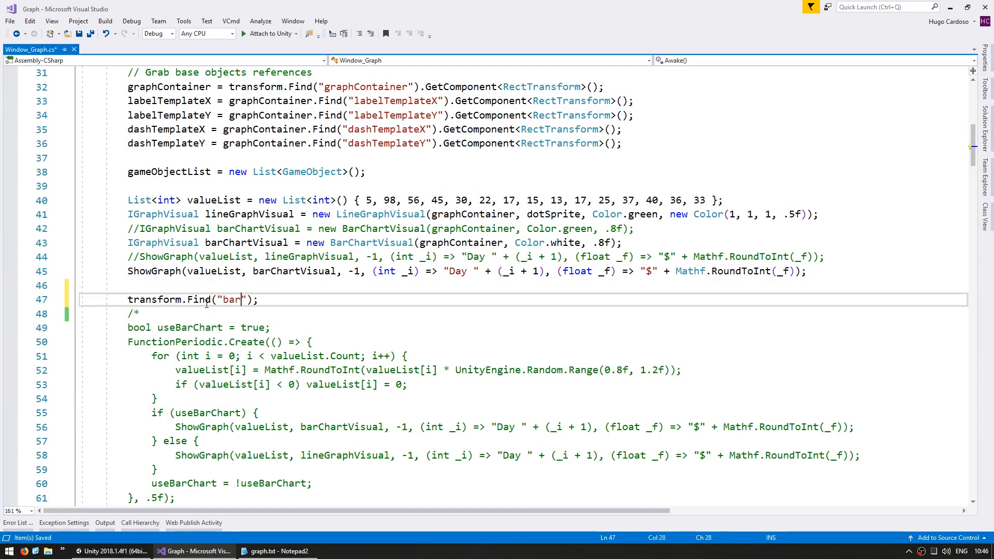
text(ChartBtn").)
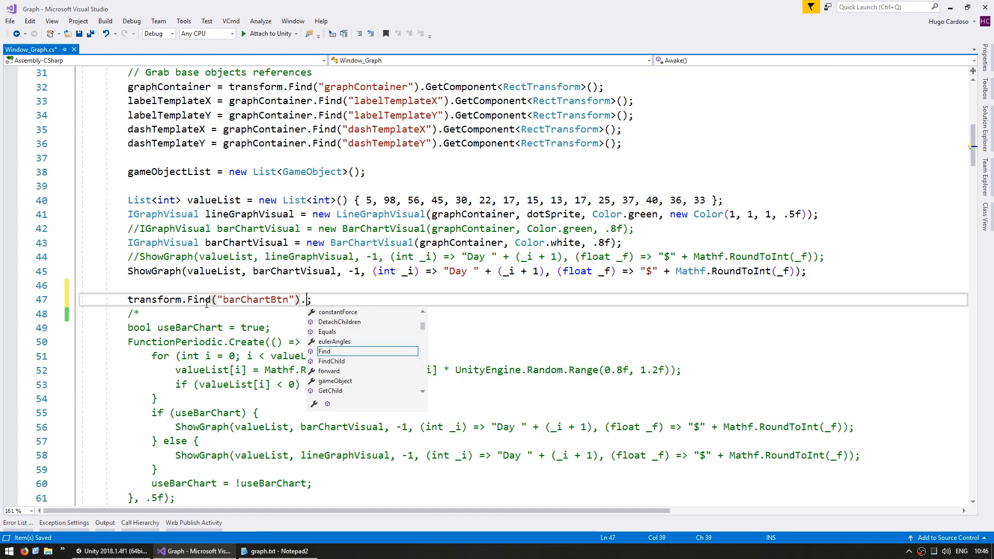
text(GetComponent<Button_UI)
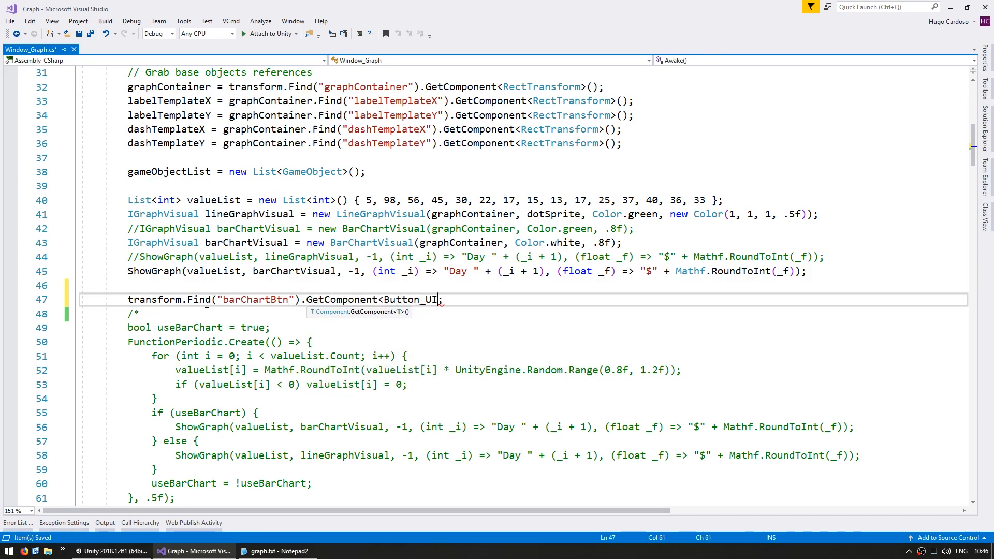
text(>().ClickFunc;)
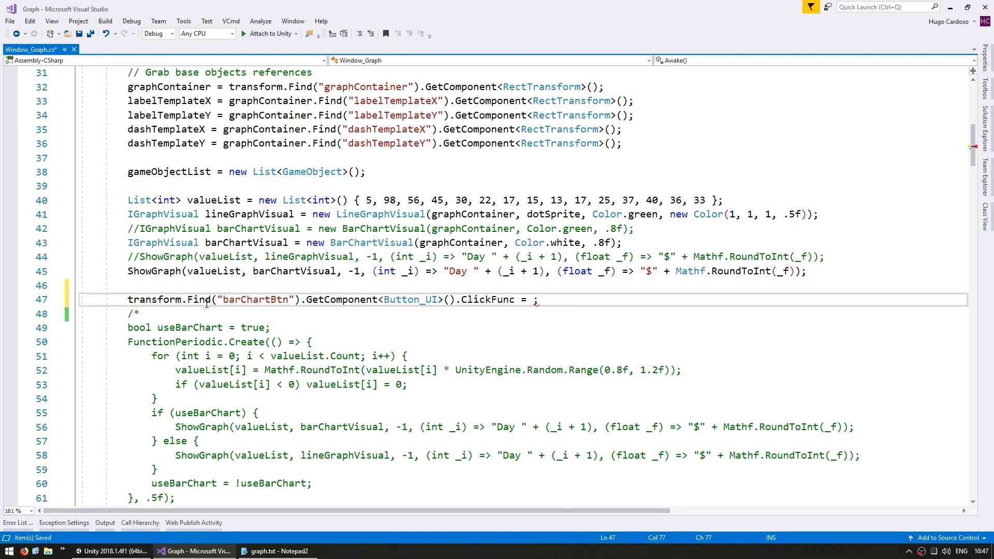
text(() =>)
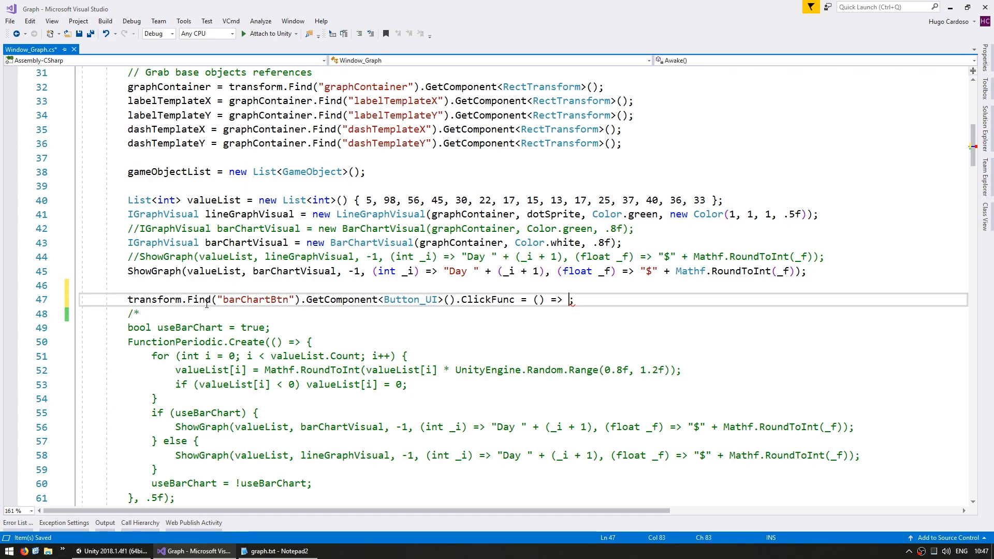
text({ })
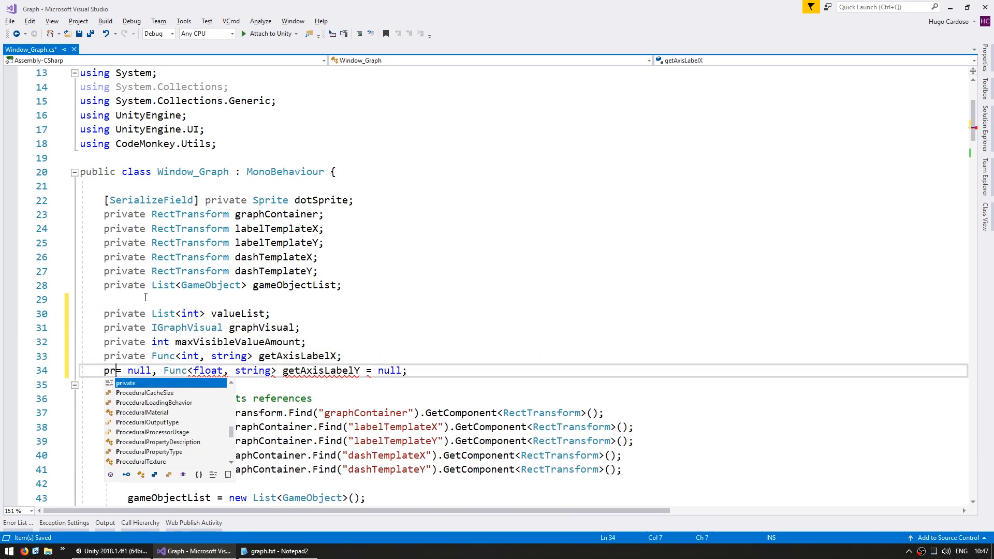
Add a // Cached values comment and assign this.valueList and other parameters at ShowGraph's start
text(// Cached values)
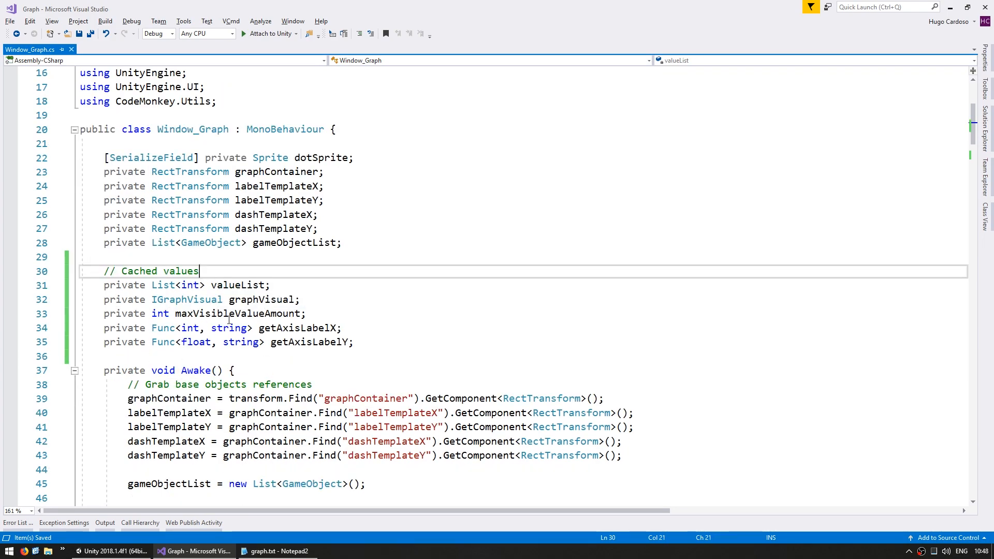
double_click(257, 299)
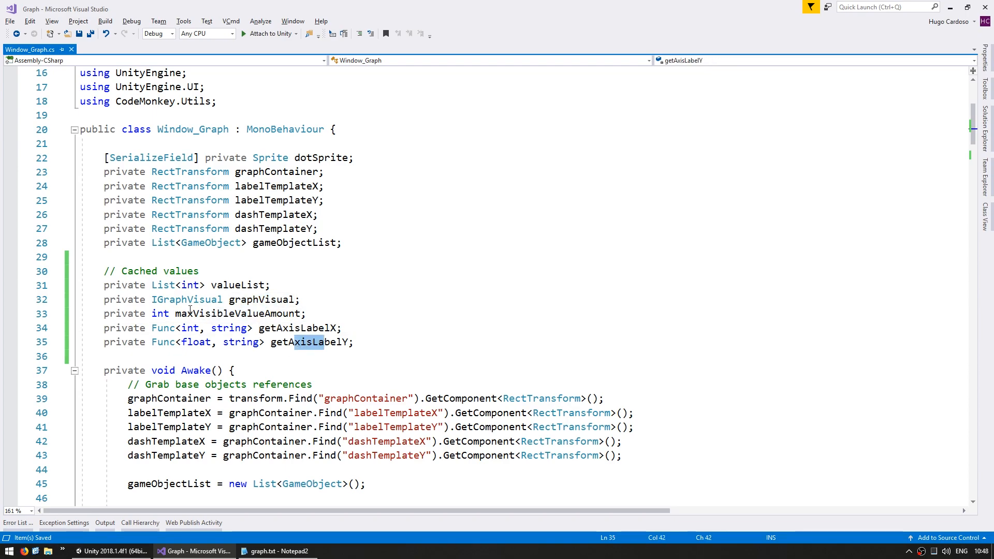
scroll(down, 3)
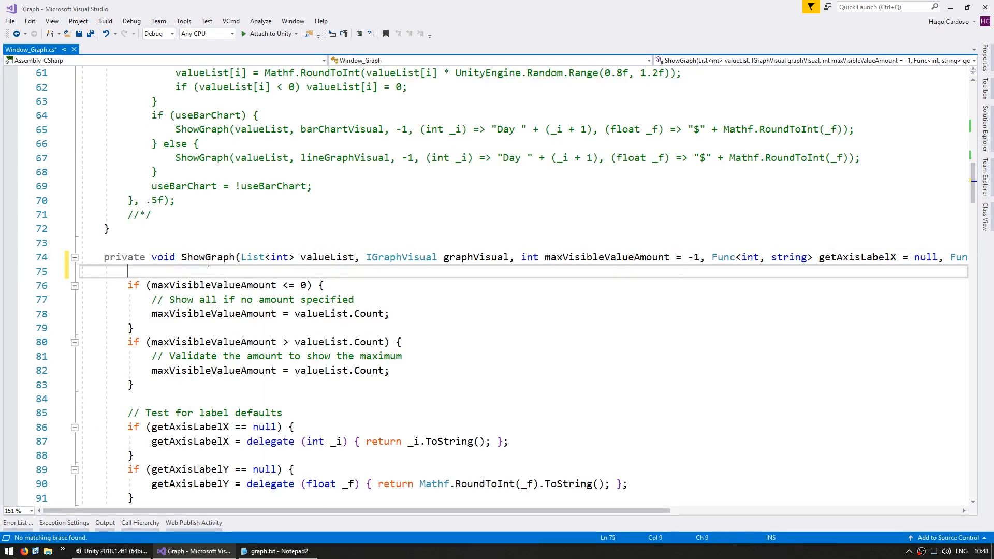
text(this.valueList = val)
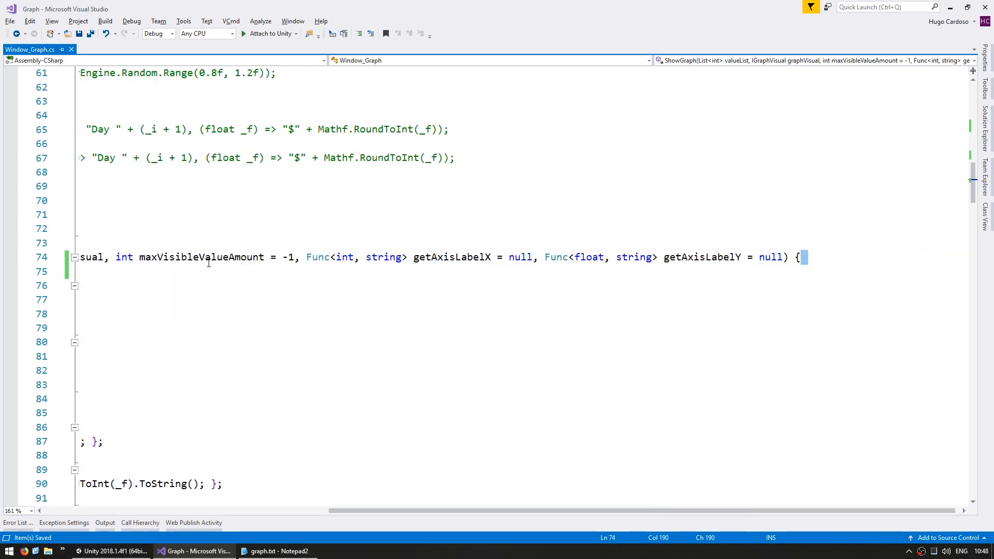
double_click(563, 257)
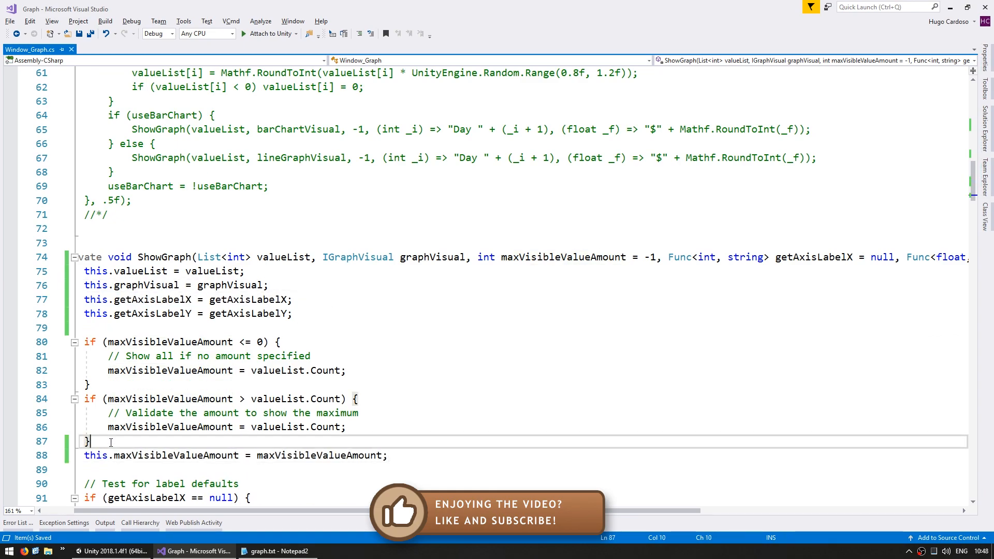
key(enter)
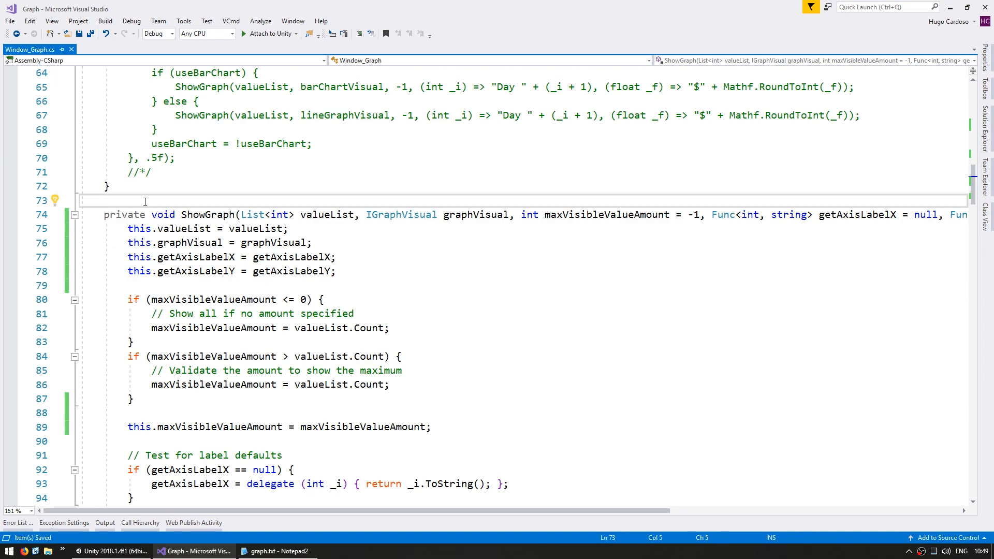
Write SetGraphVisual(IGraphVisual graphVisual) calling ShowGraph with the cached values, maxVisibleValueAmount and axis labels
text(private)
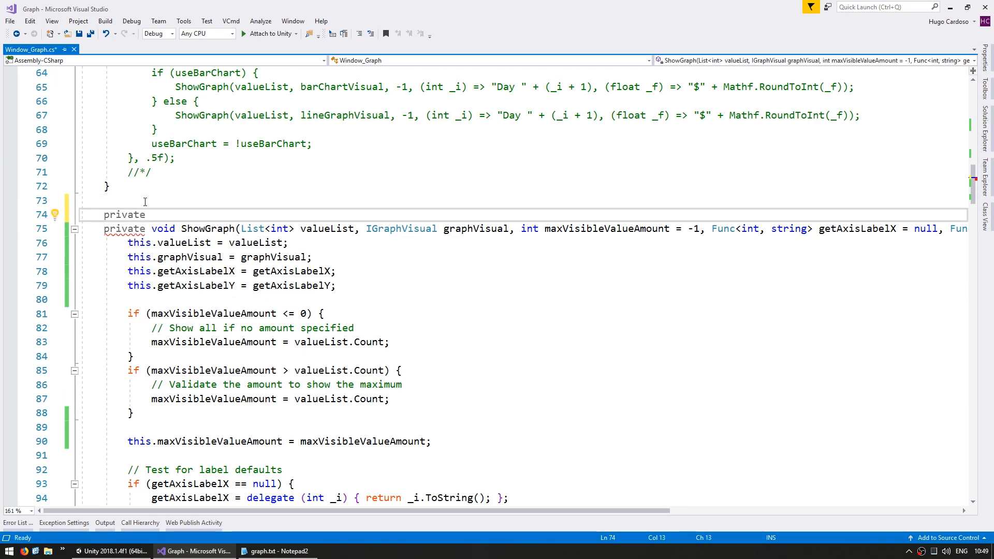
text(void)
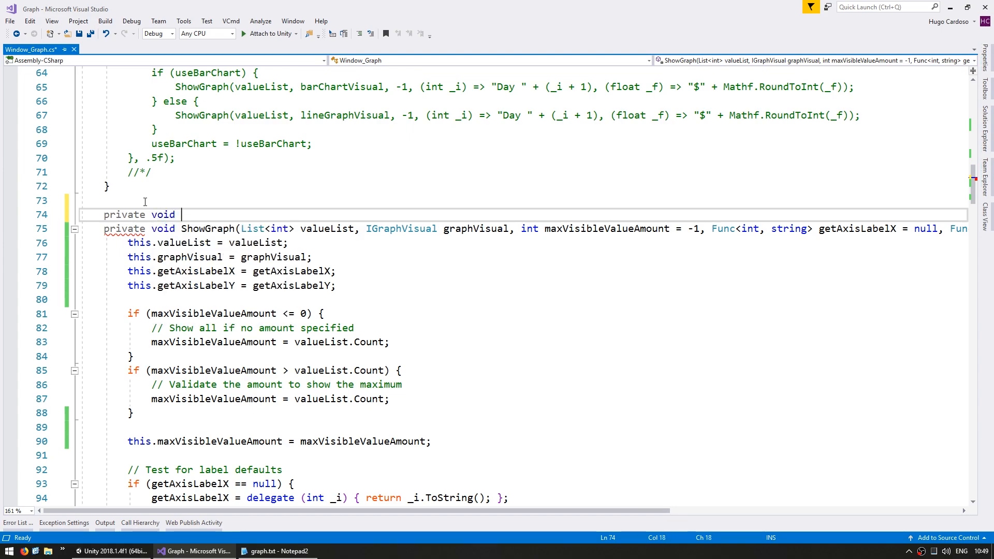
text(SetGraphVisual() {)
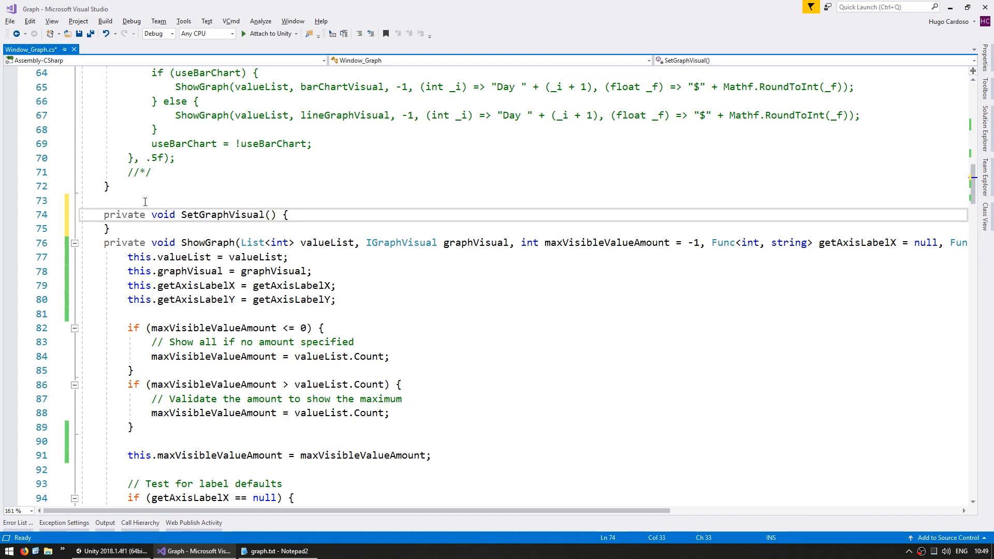
text(IGraphVisual graphVisual)
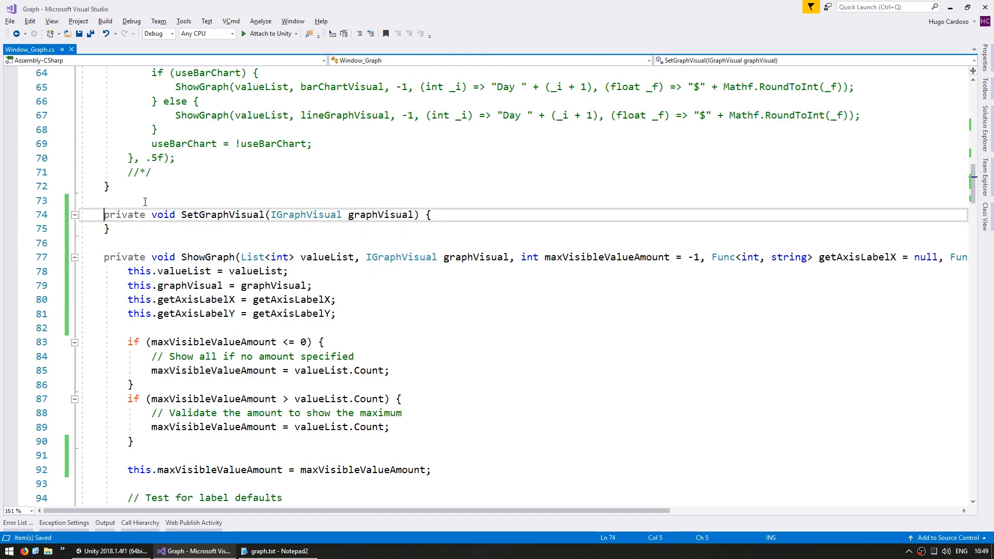
text(ShowGraph();)
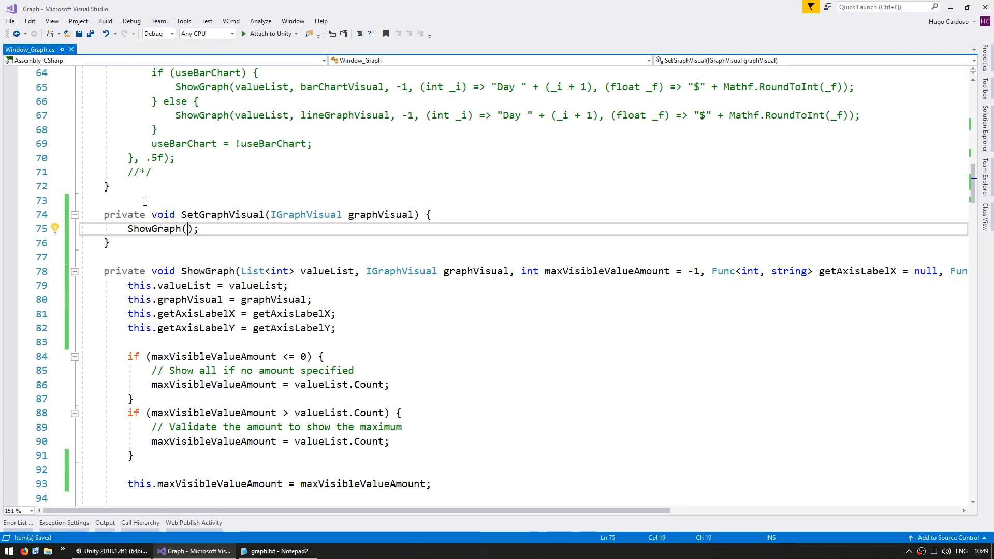
text(valueList,)
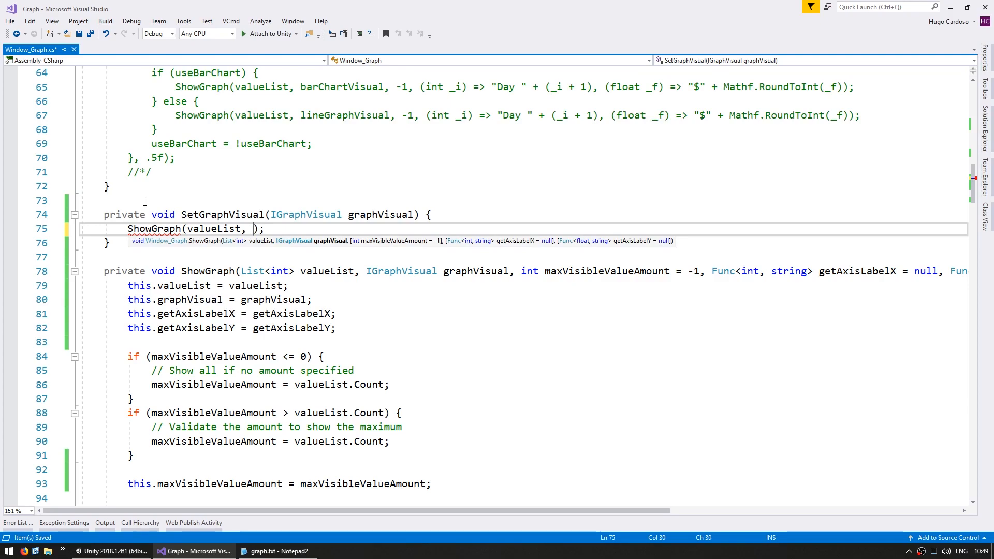
text(graphVisual)
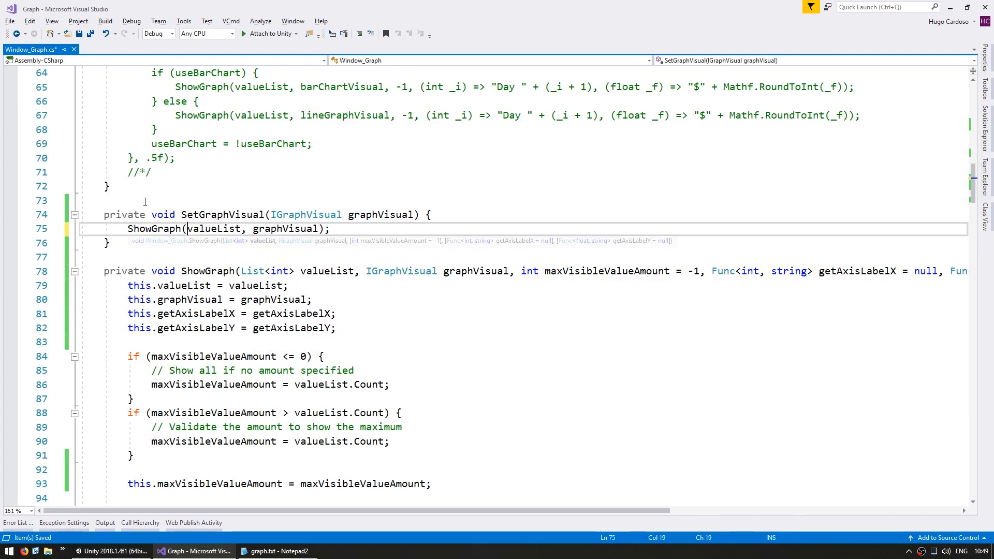
text(this.)
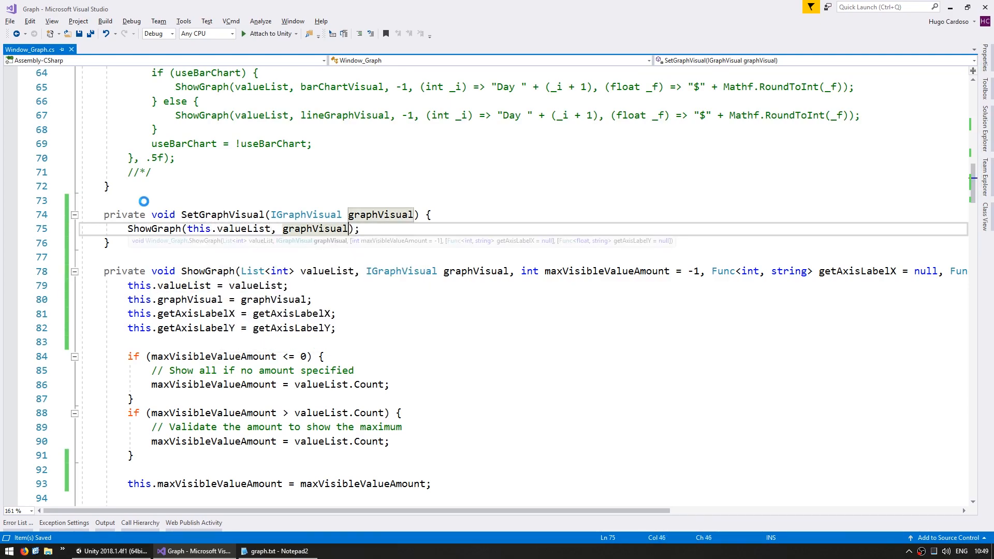
text(, this)
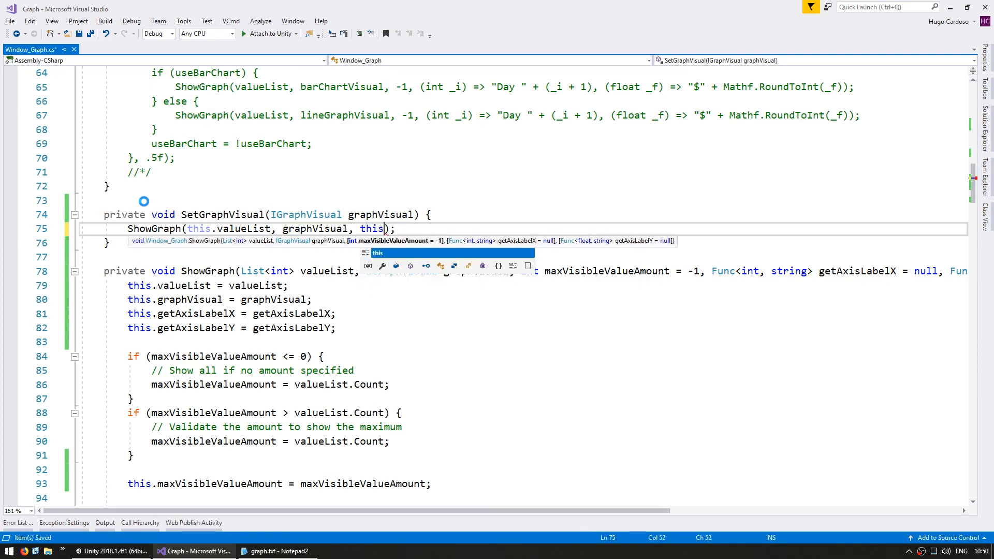
text(.maxVisibleValueAmount, this.getAxisLabelX, this.getAxisLabelY)
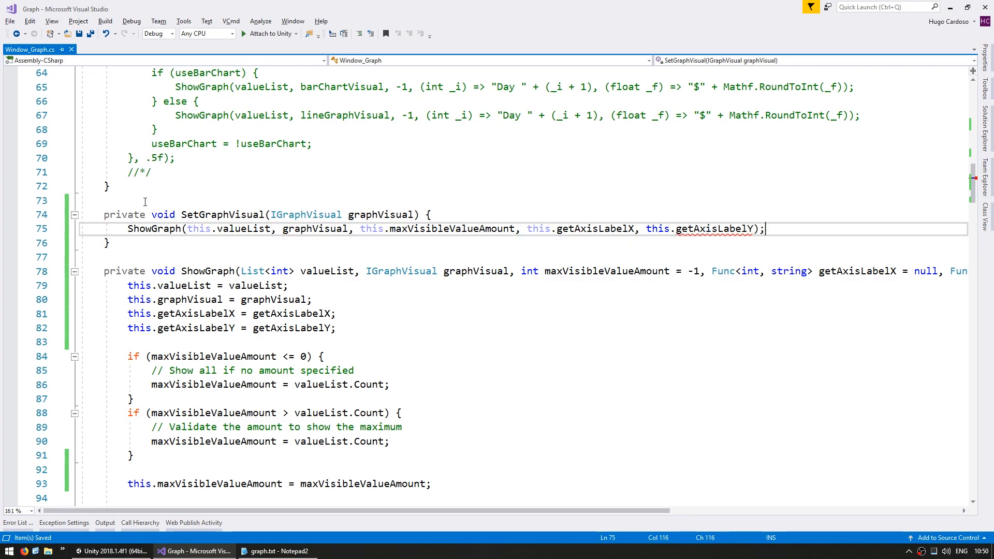
double_click(220, 214)
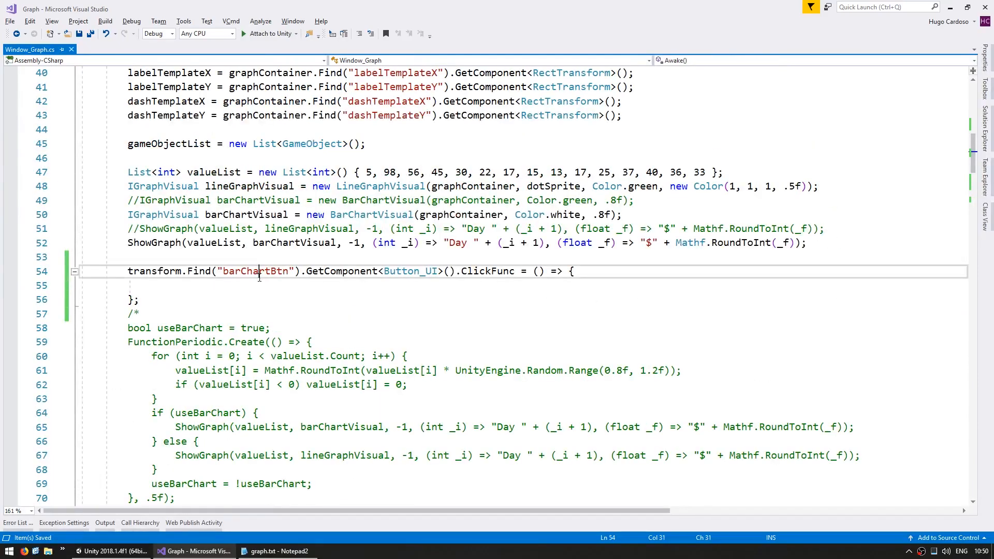
Call SetGraphVisual(barChartVisual) for barChartBtn and add a lineGraphBtn handler using lineGraphVisual
text(SetGraphVisual();)
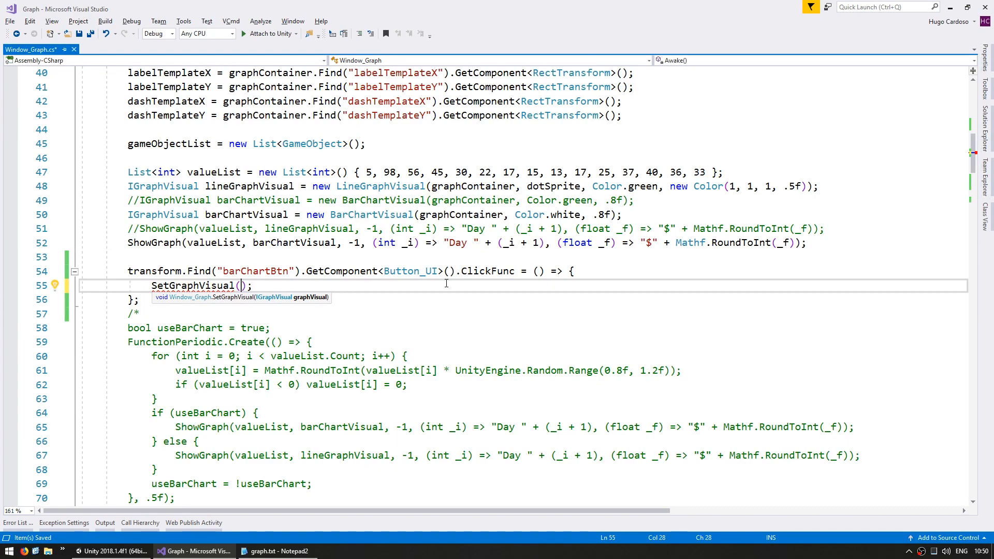
text(barChartVisual)
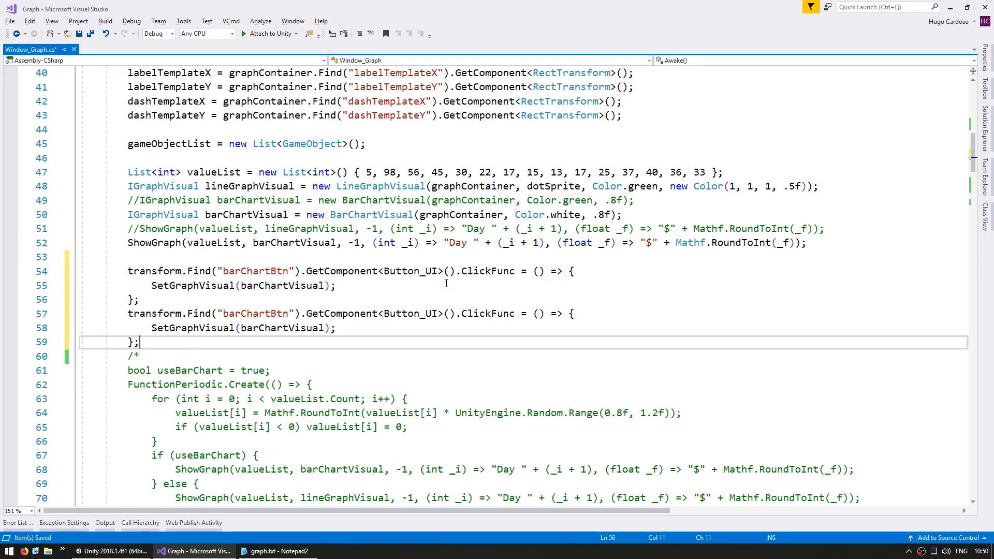
text(li)
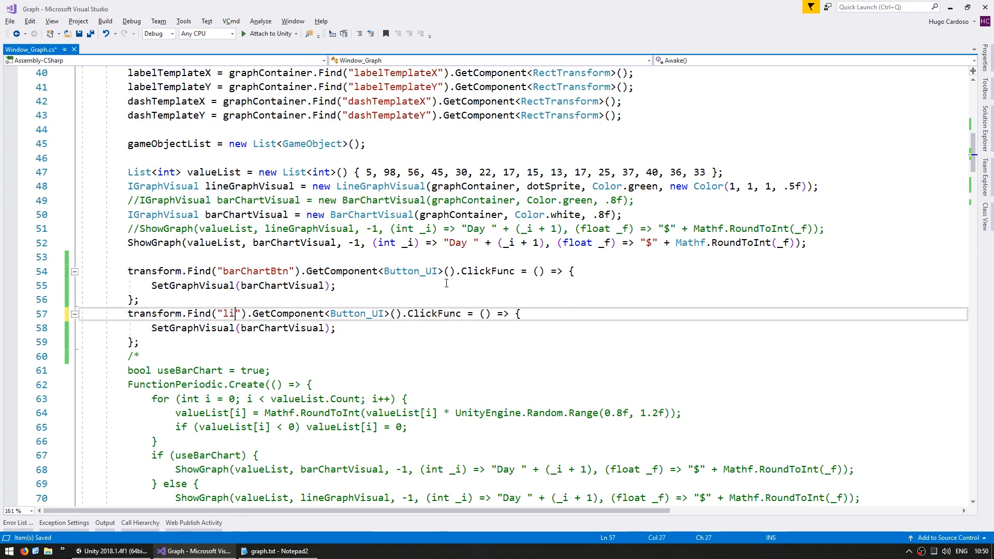
text(neGraphBtn)
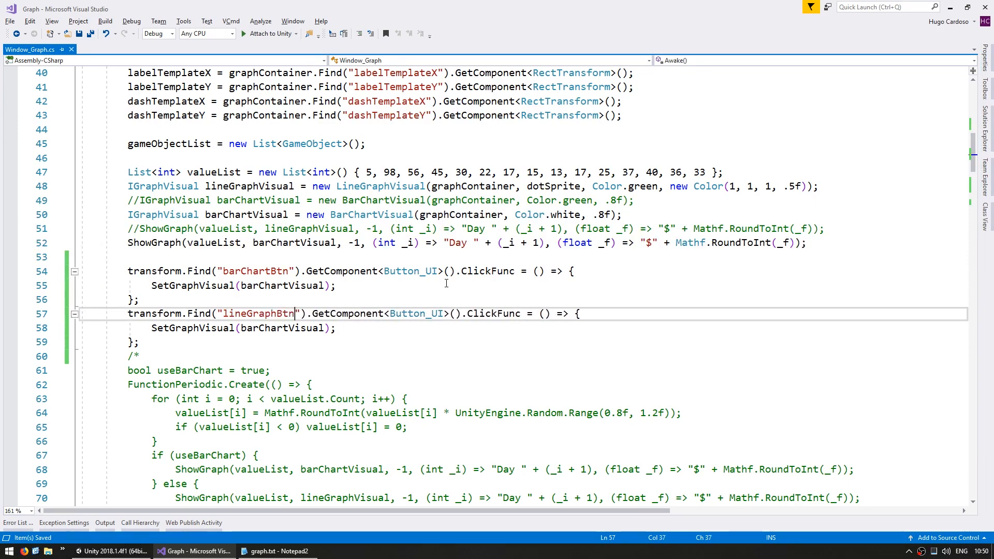
text(lineGraphVisual)
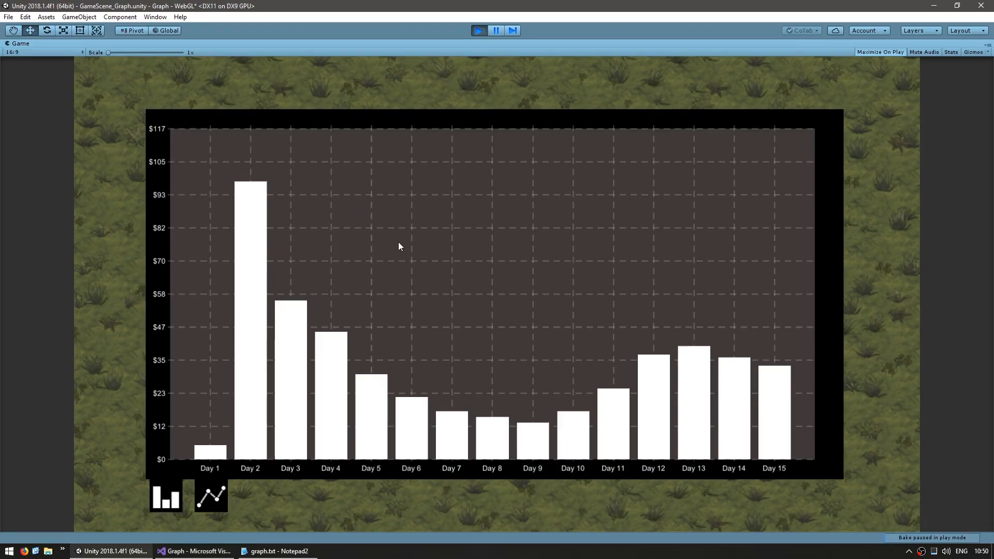
mouse_move(251, 511)
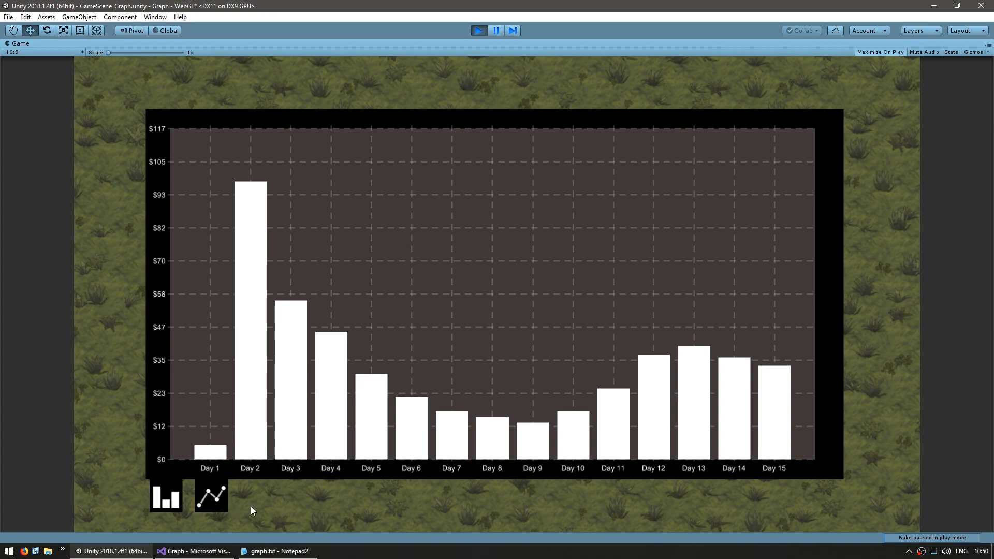
mouse_move(144, 511)
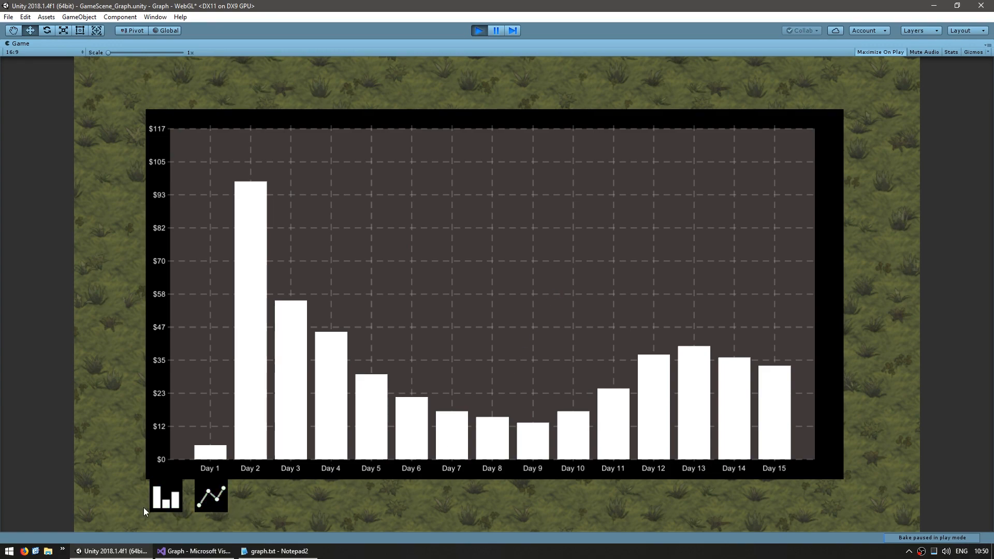
mouse_move(288, 506)
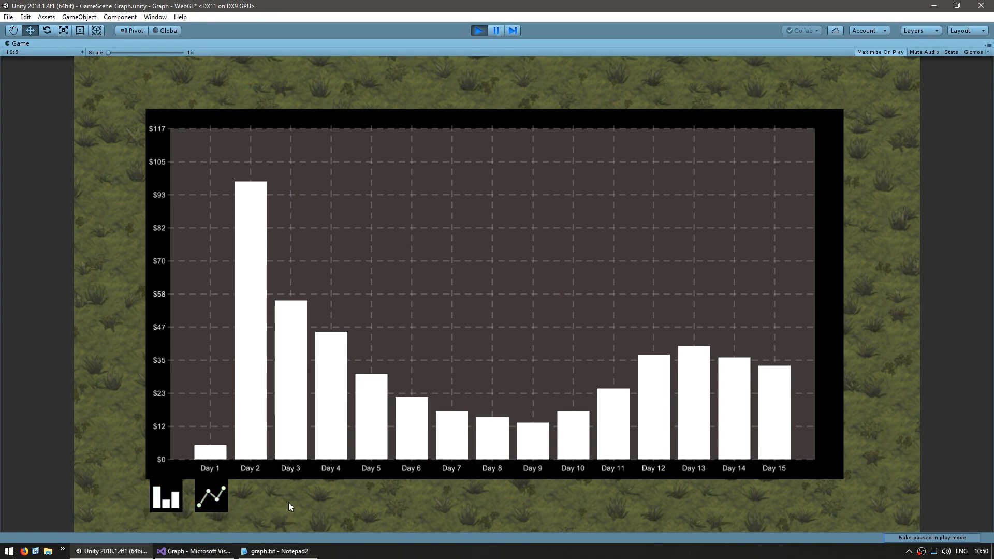
Toggle the running graph between line graph and bar chart using the chart-type buttons
click(210, 496)
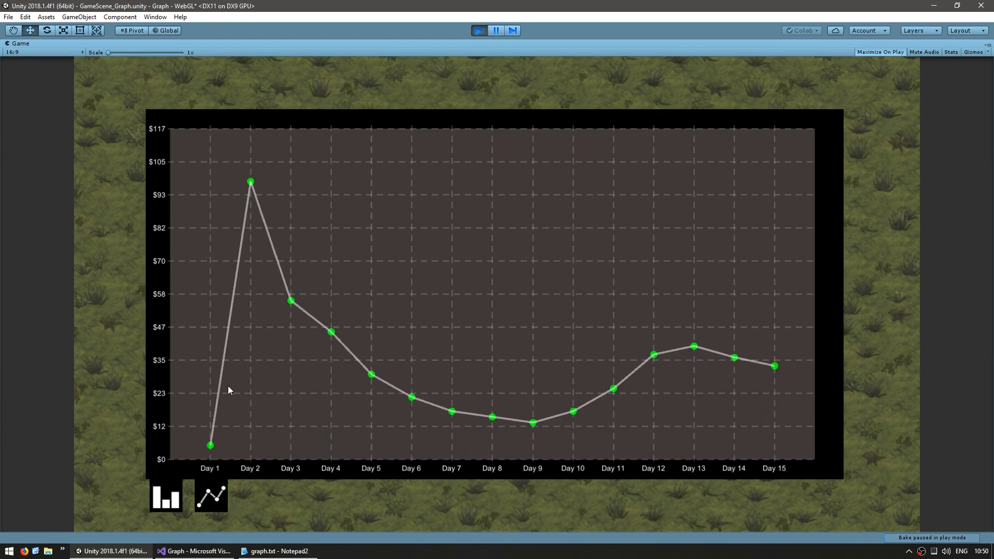
mouse_move(542, 353)
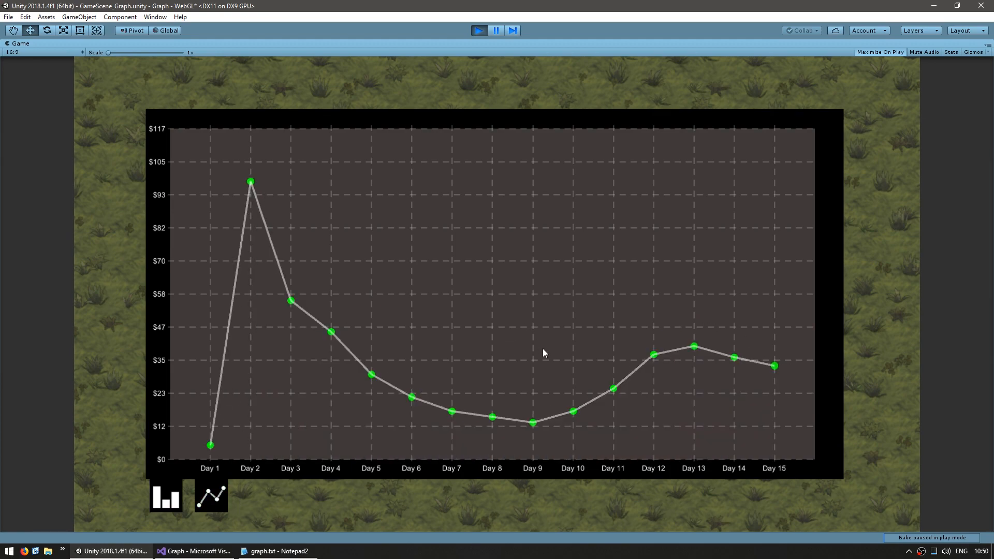
click(166, 495)
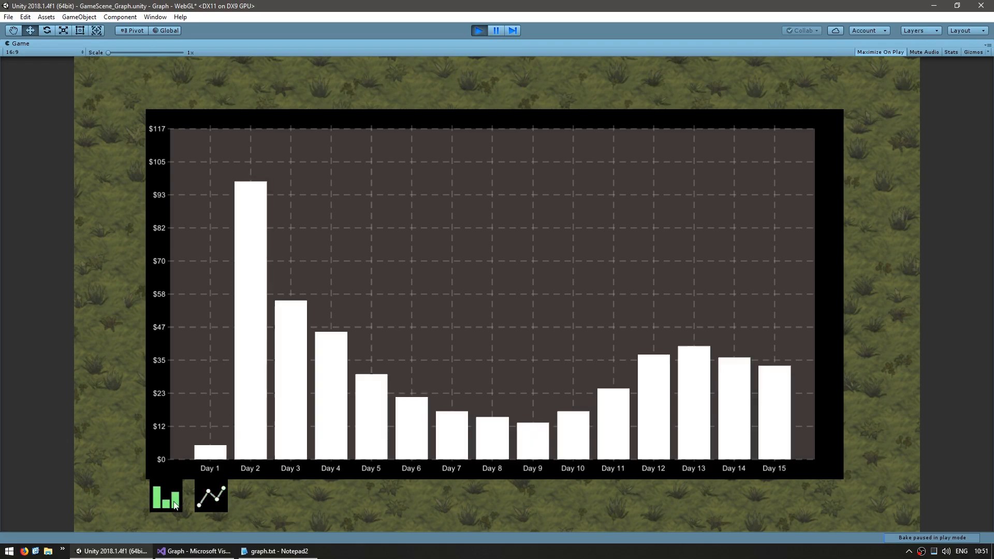
click(209, 496)
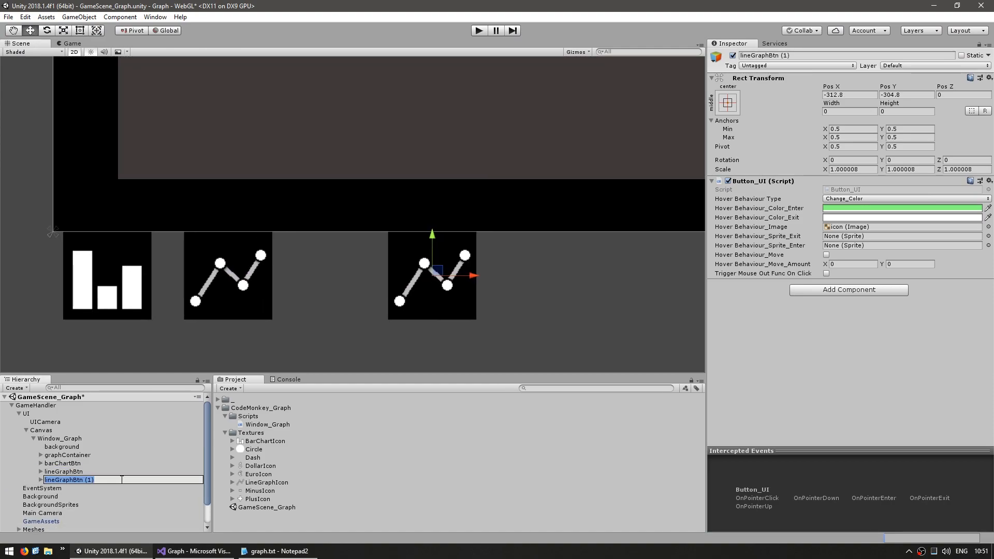
Rename the duplicated buttons decreaseVisibleAmountBtn and increaseVisibleAmountBtn, with Minus and Plus icons
text(decreaseVisibleAmountBtn)
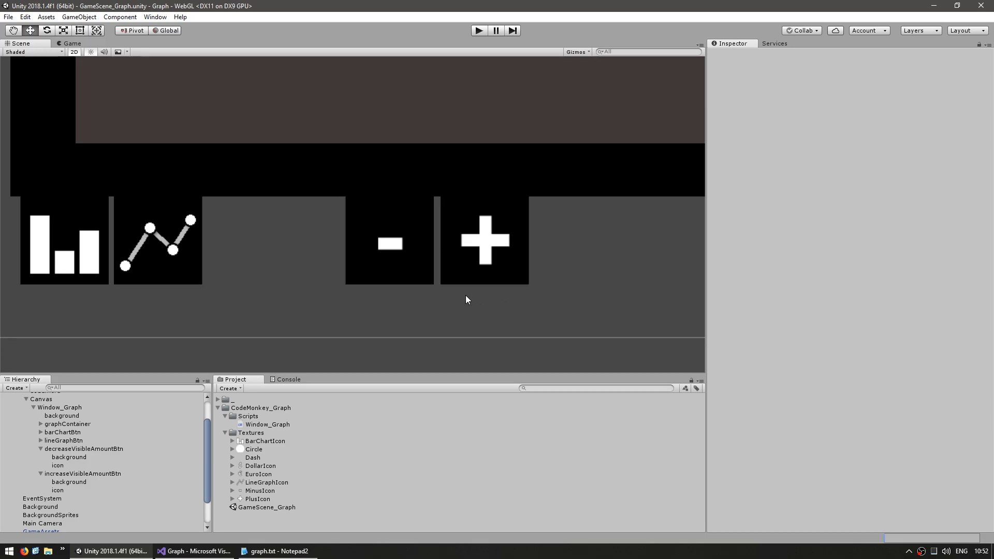
click(197, 550)
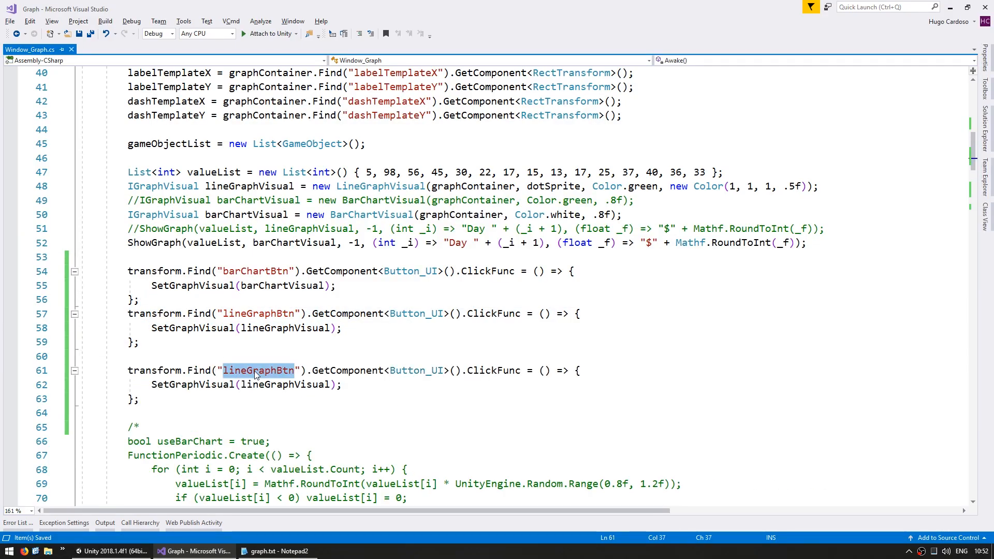
Duplicate the lineGraphBtn ClickFunc block as decreaseVisibleAmountBtn and increaseVisibleAmountBtn handlers in Awake
text(decreaseVisibleAmount)
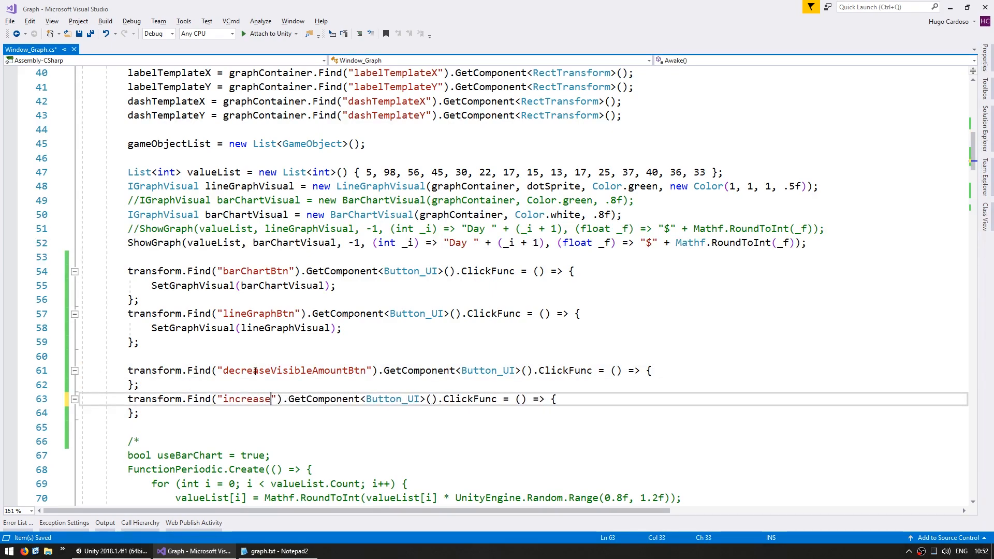
text(VisibleAmou)
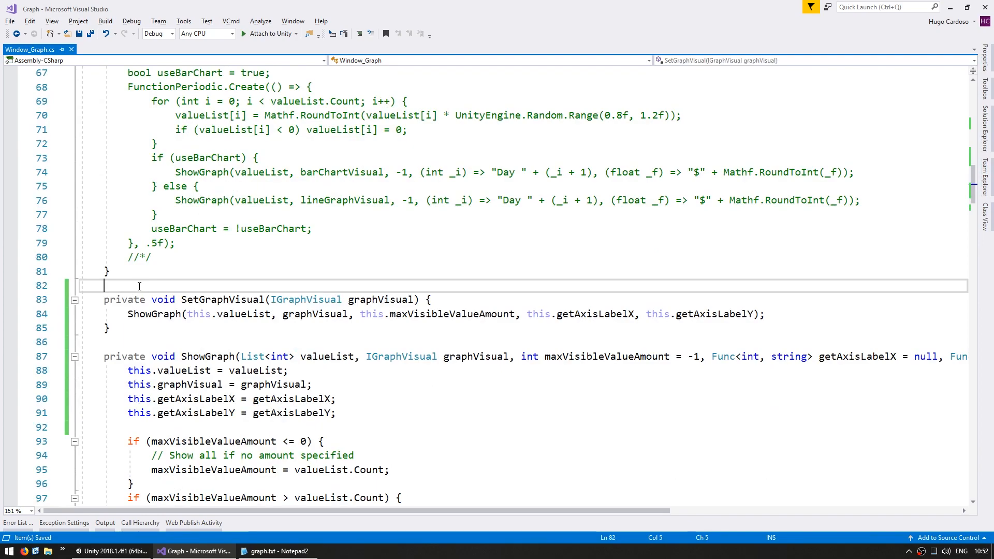
Write private IncreaseVisibleAmount() calling ShowGraph with the cached values and maxVisibleValueAmount + 1
text(private void)
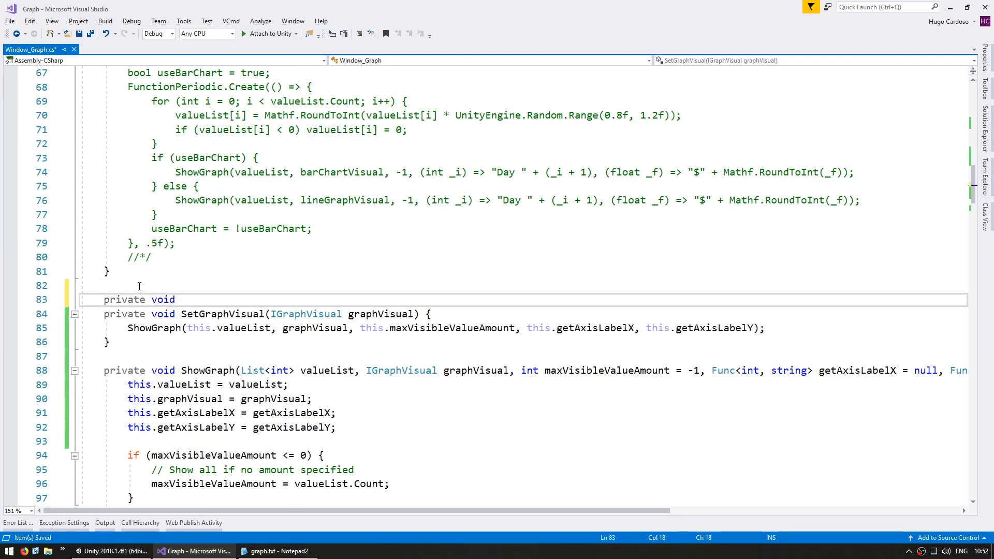
text(IncreaseD)
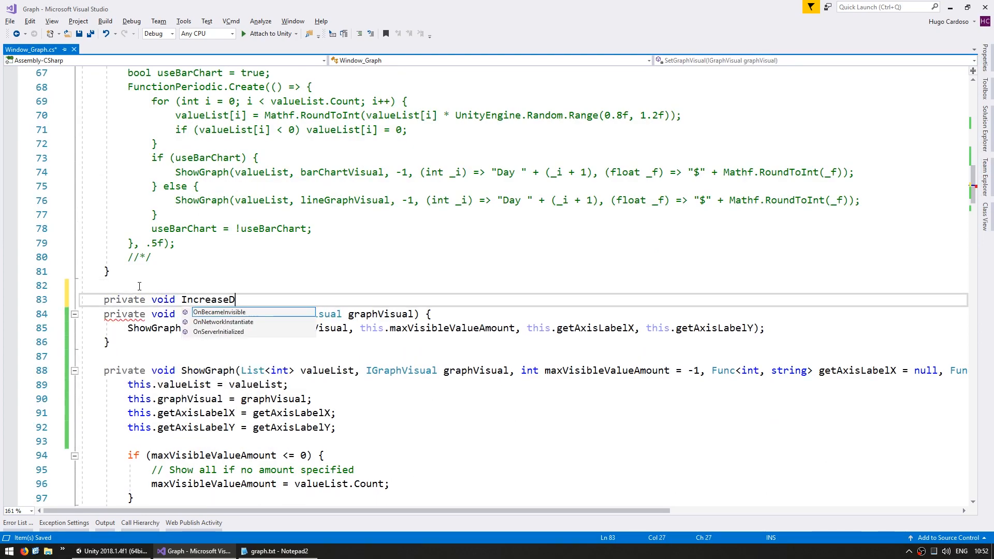
text(isibleAmount)
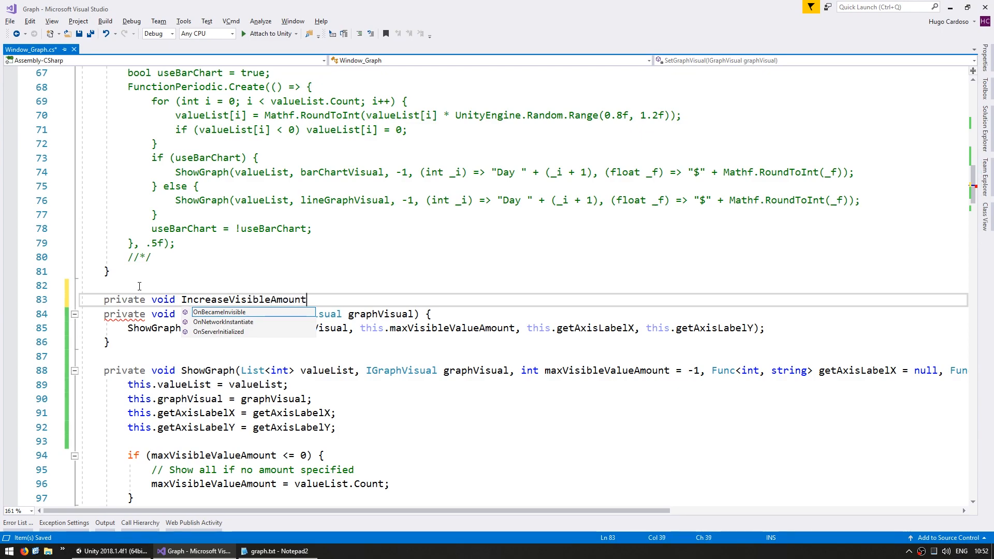
text(() {)
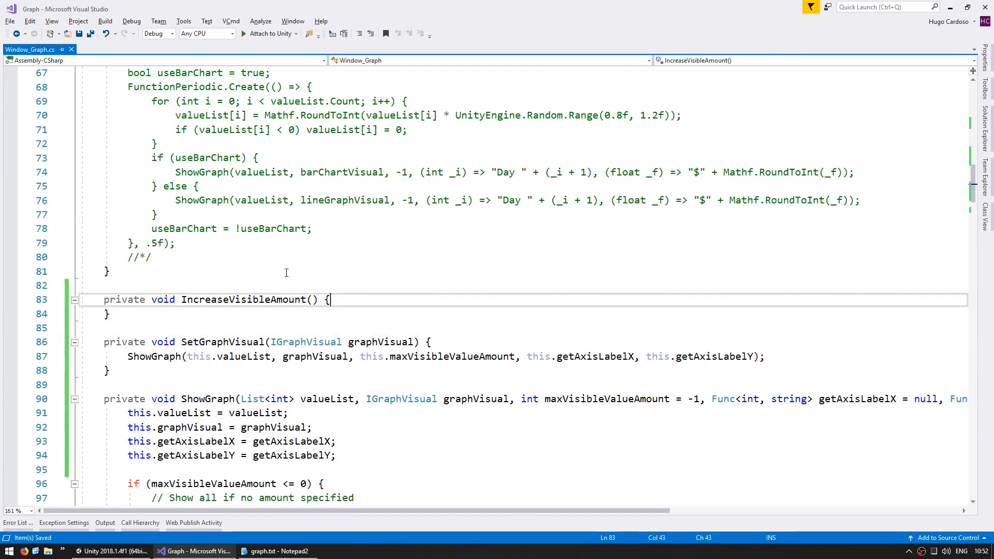
text(ShowGraph();)
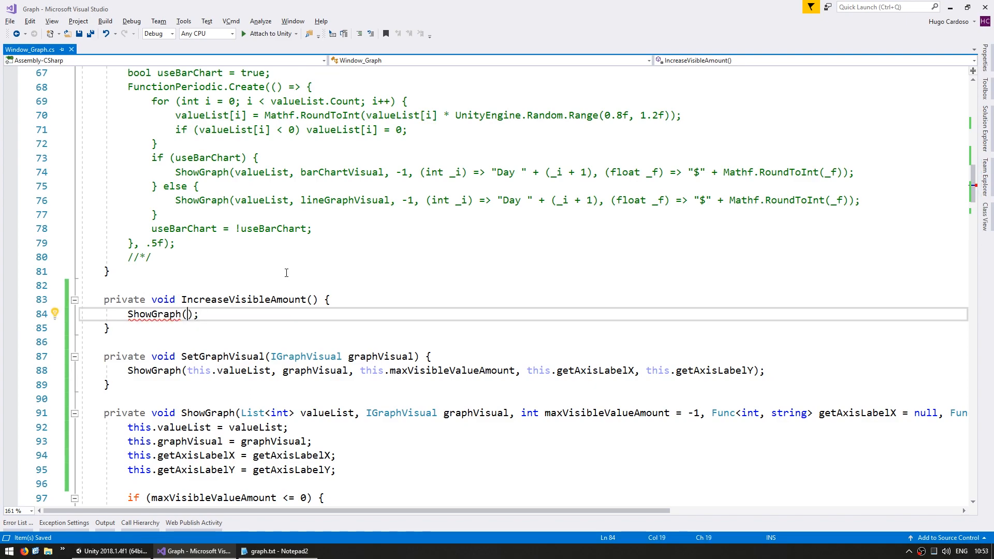
text(this.valueList, this.graphVisual,)
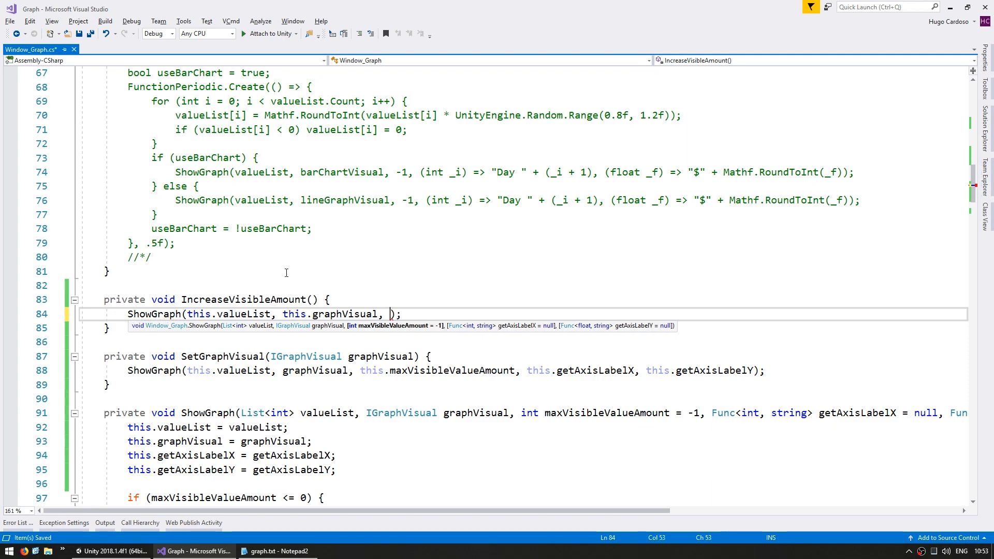
text(this)
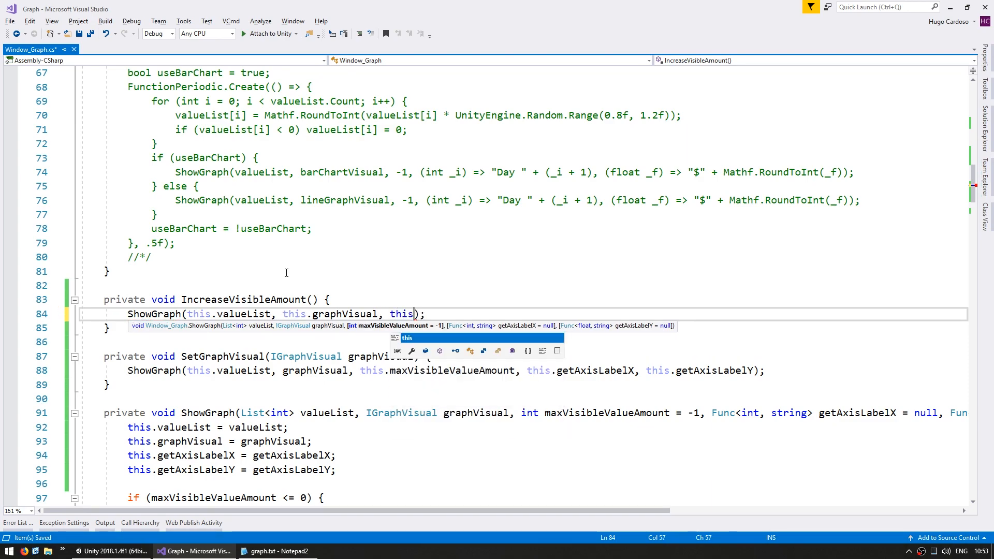
text(.maxVisibleValueAmount)
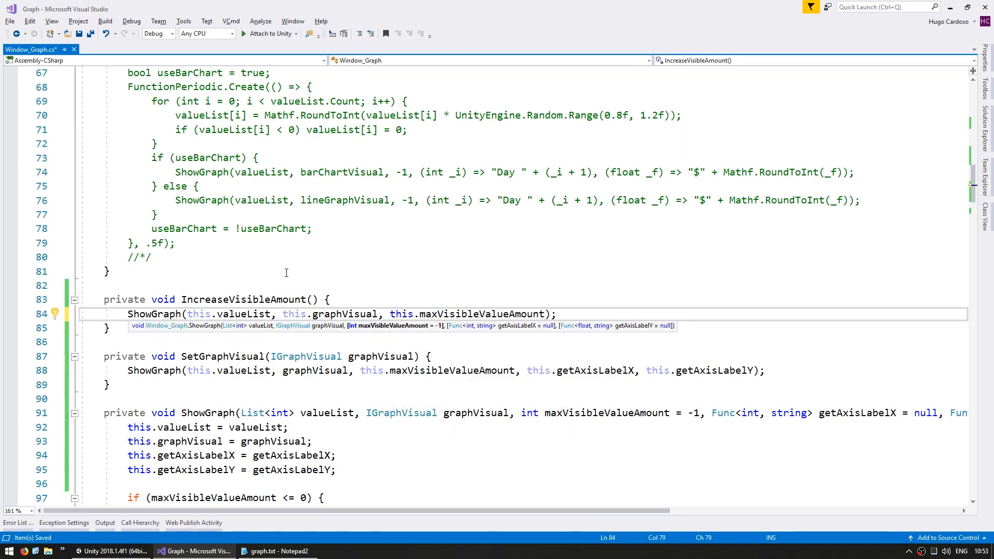
text(+)
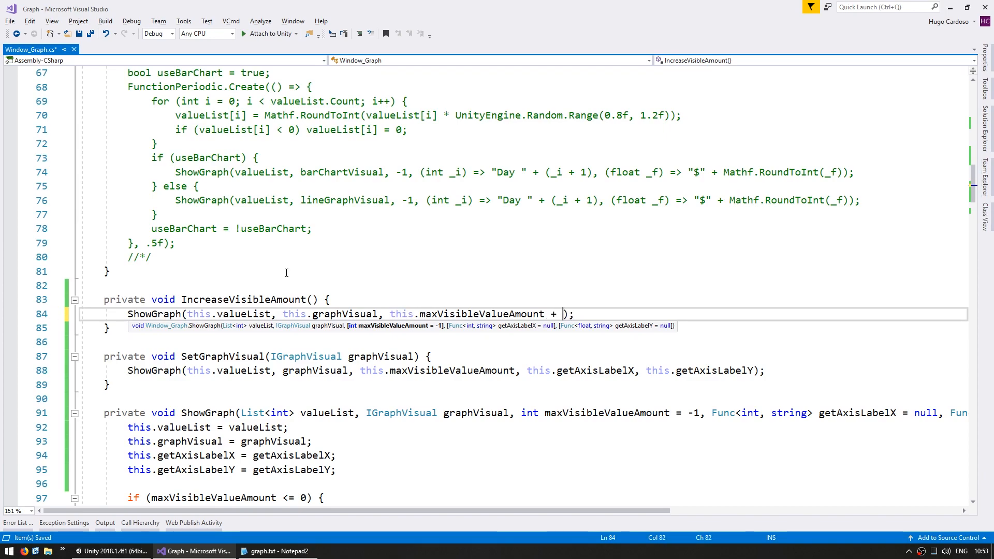
text(1, this.)
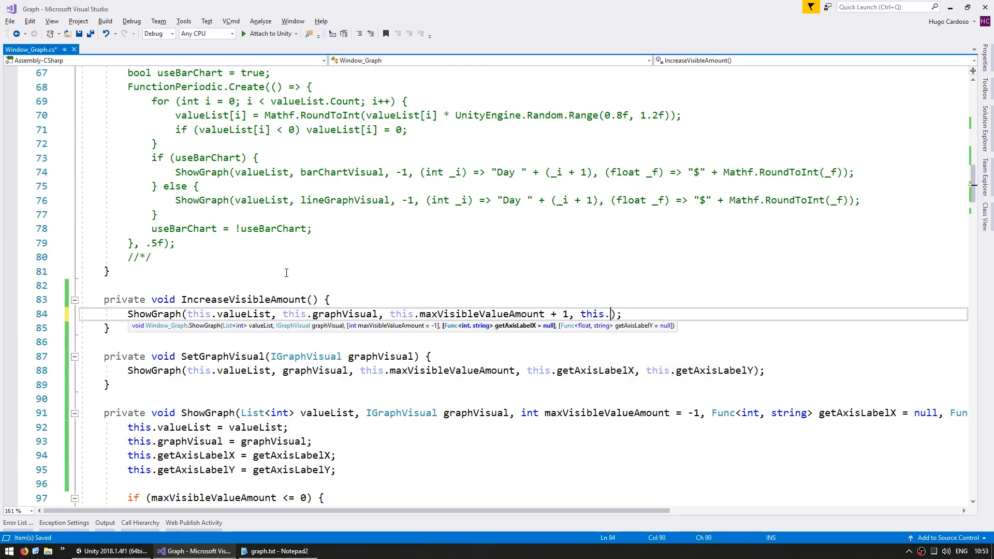
text(getAxisLabelX,)
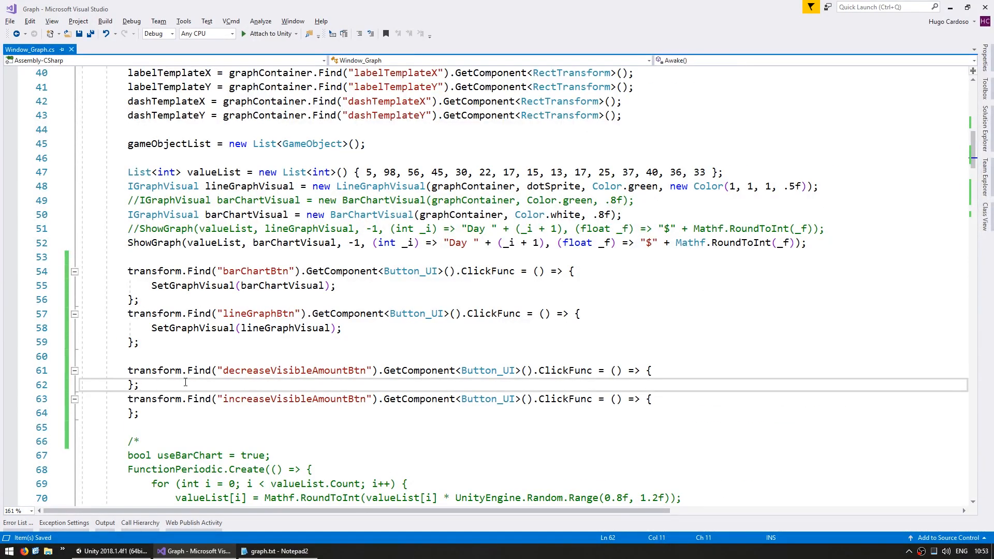
Call IncreaseVisibleAmount() and DecreaseVisibleAmount() inside the increase and decrease button handlers
text(IncreaseVisibleAmount();)
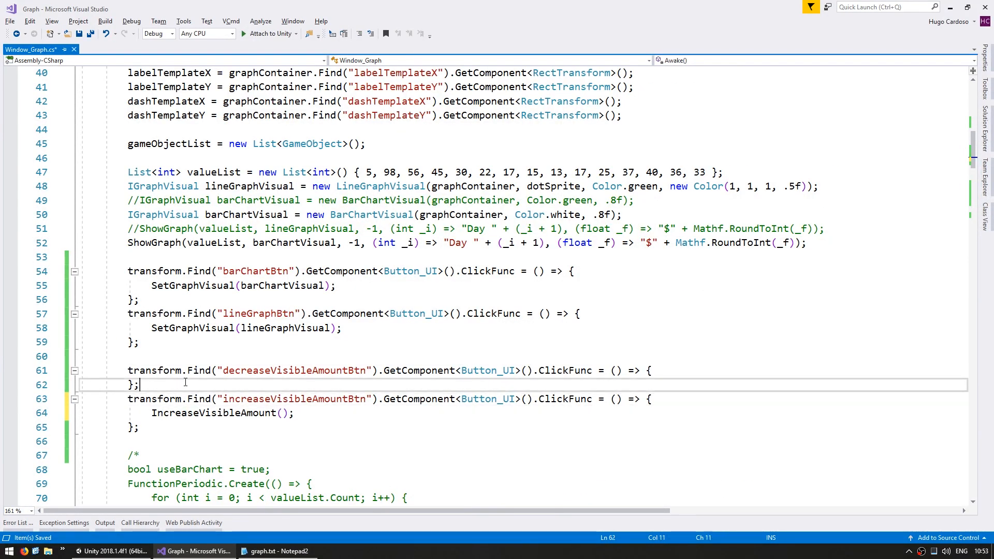
text(DecreaseVisibleAmount();)
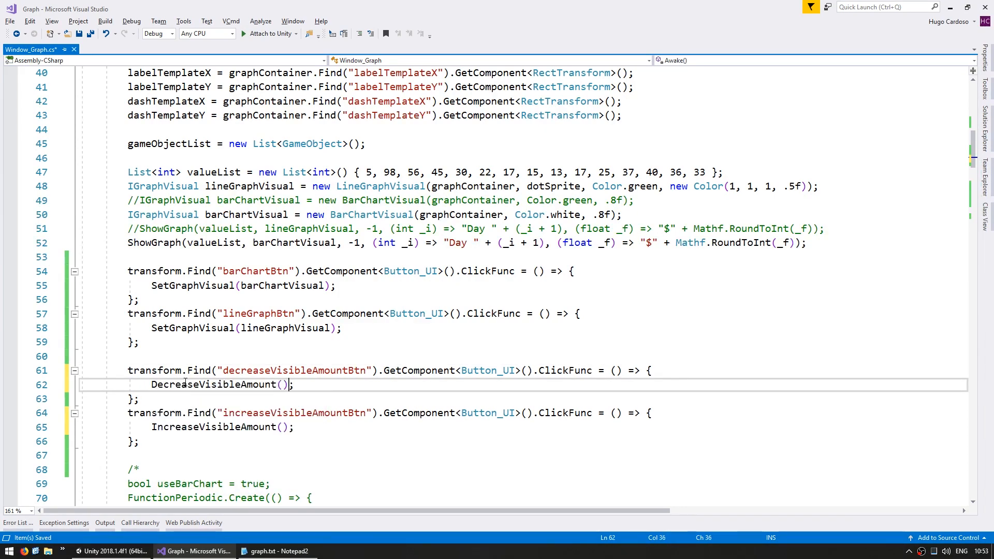
click(98, 551)
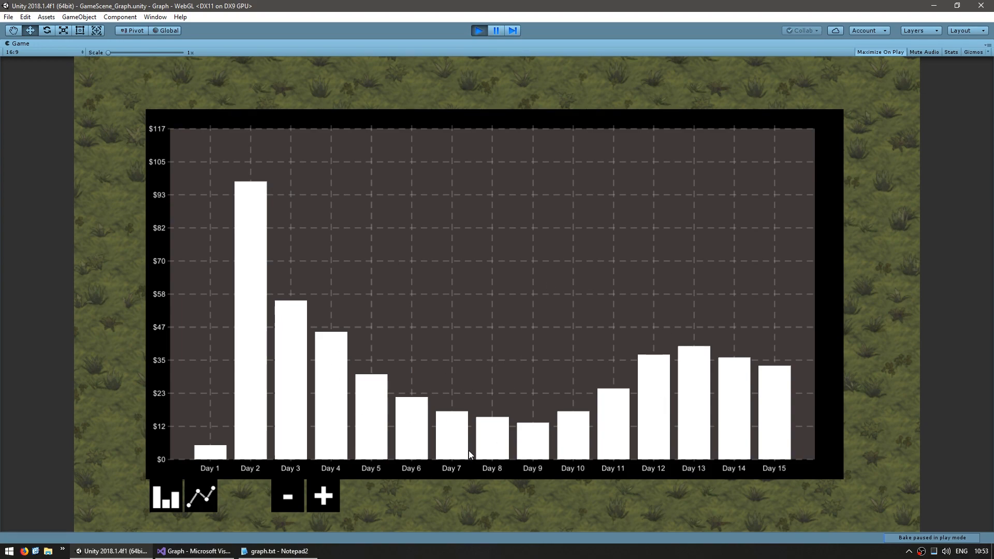
click(286, 496)
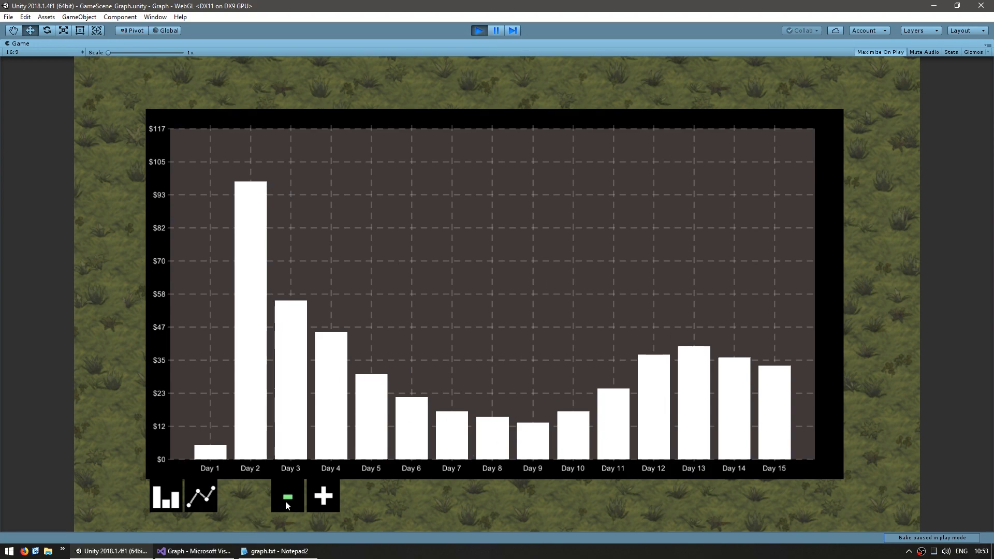
click(286, 495)
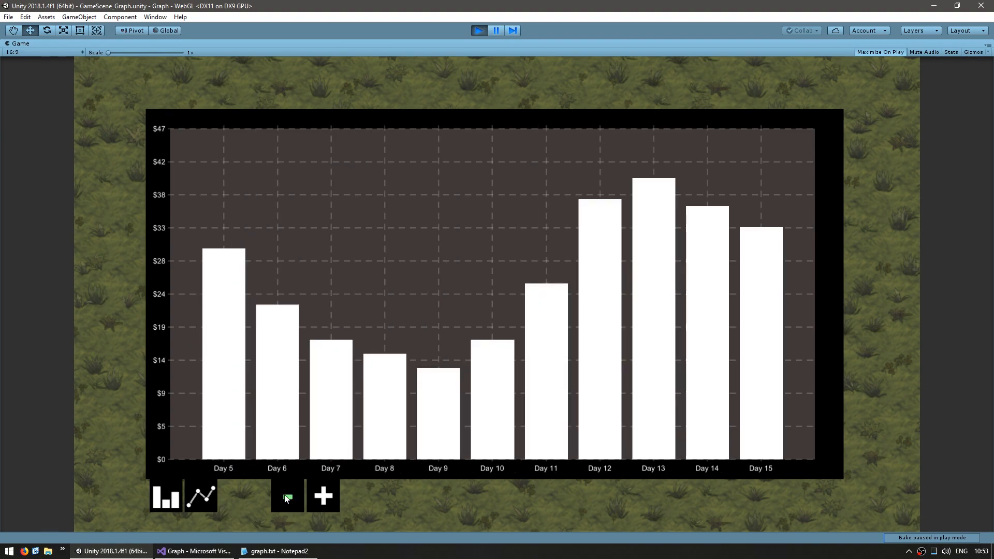
click(286, 496)
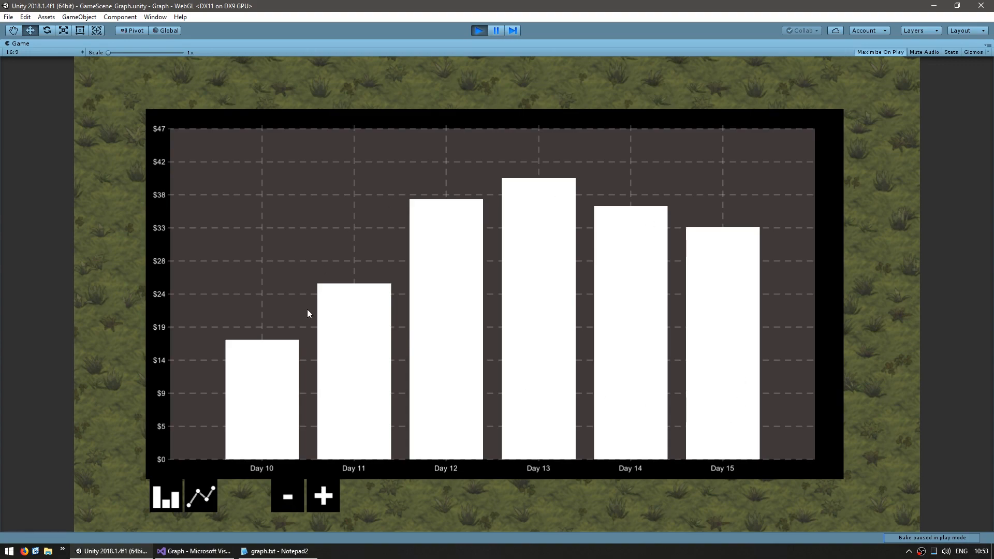
mouse_move(240, 246)
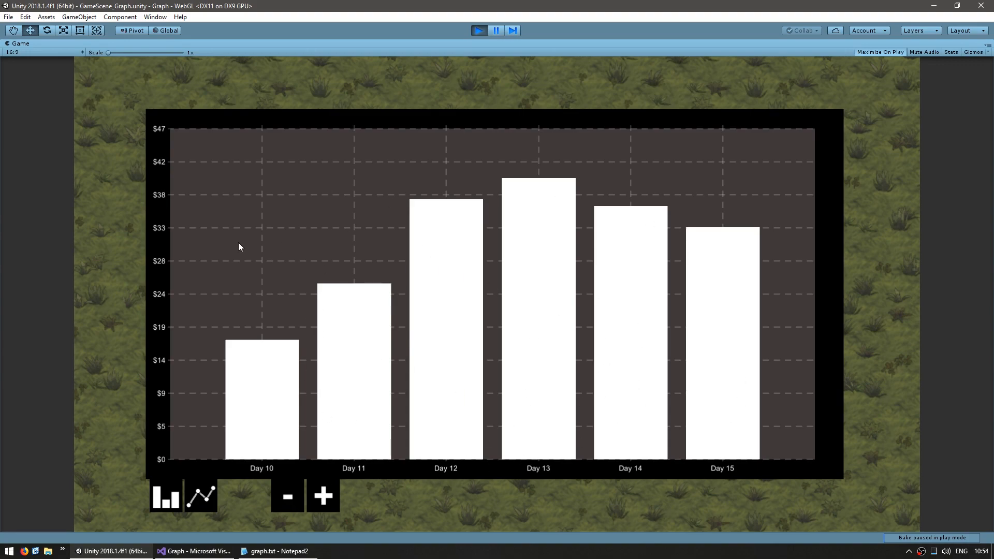
click(322, 496)
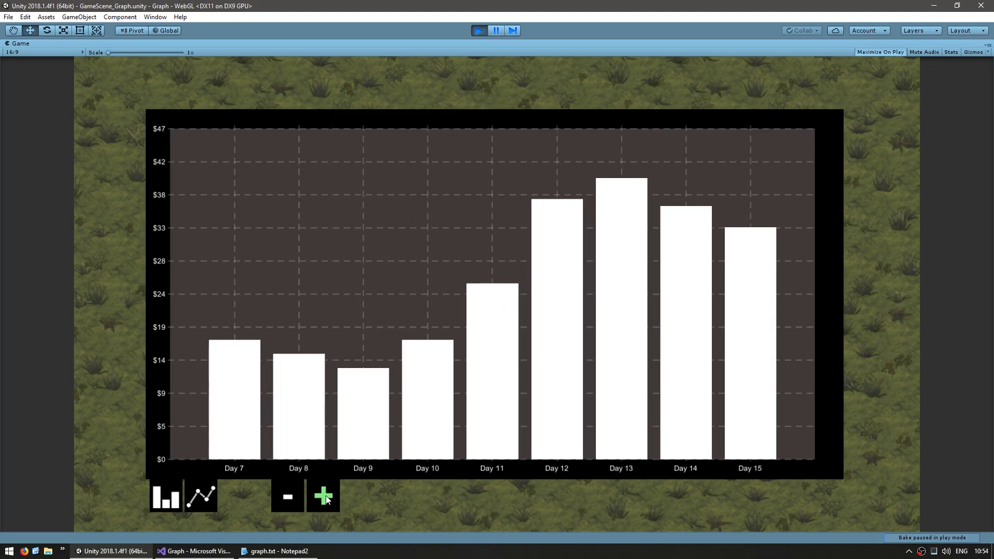
click(323, 497)
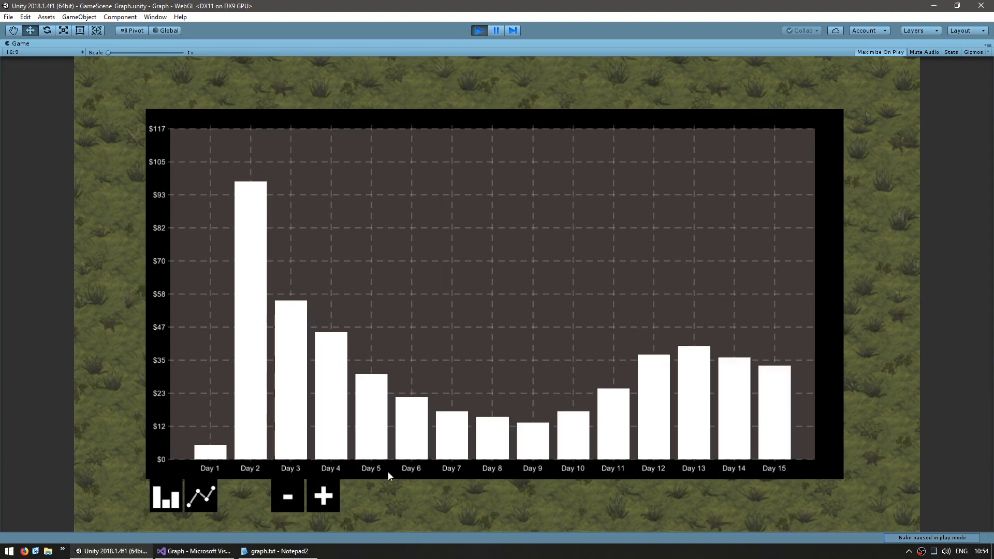
mouse_move(486, 278)
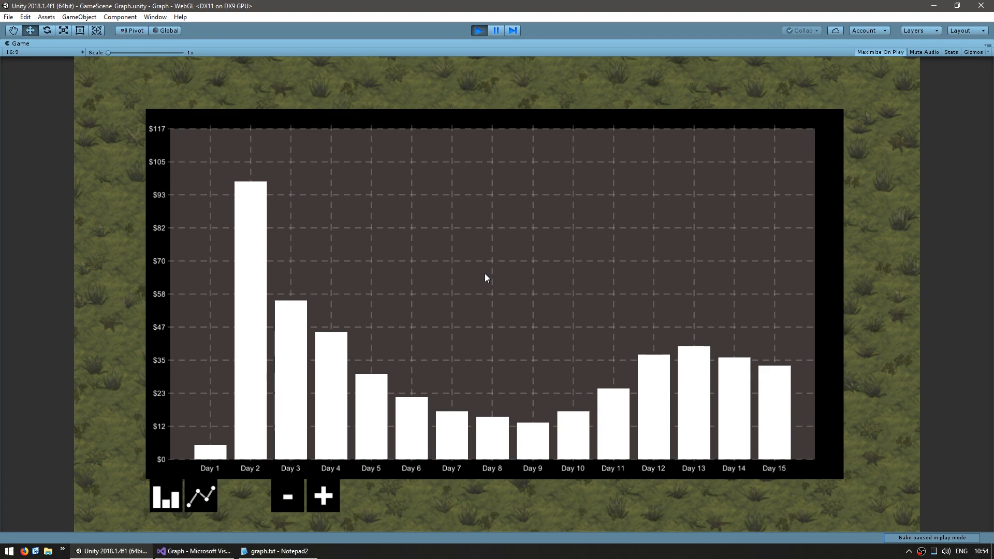
mouse_move(547, 286)
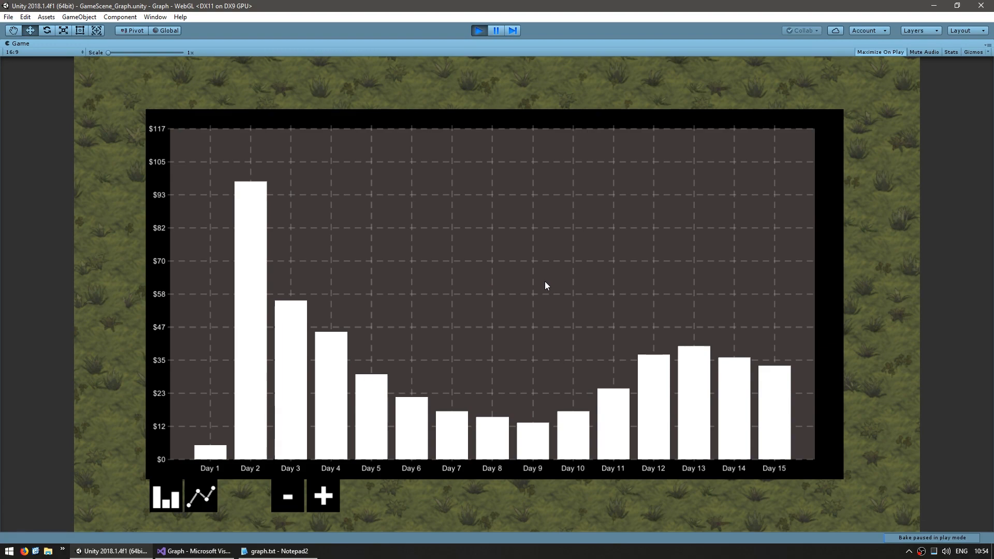
click(194, 551)
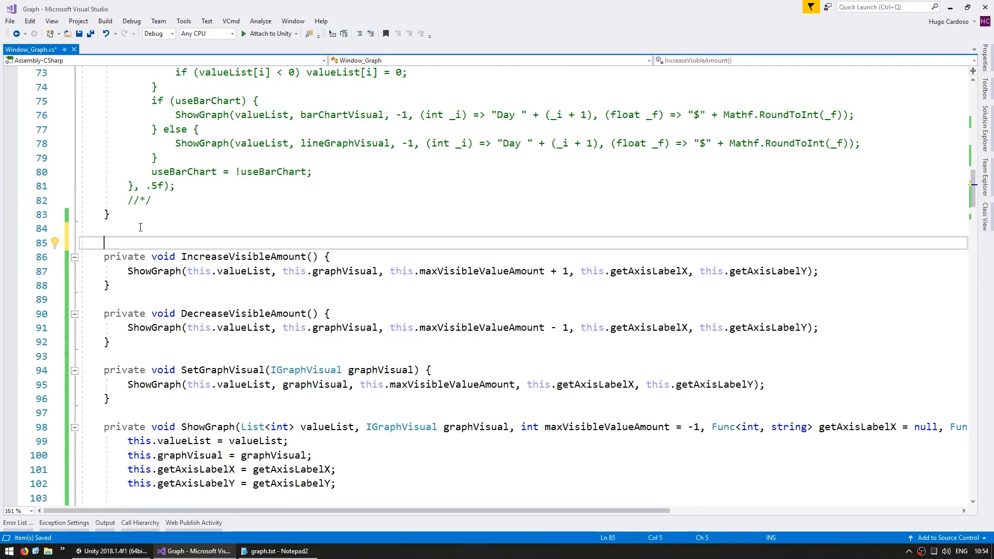
Write SetGetAxisLabelX and SetGetAxisLabelY methods taking Func<float, string> and calling ShowGraph
text(private vod)
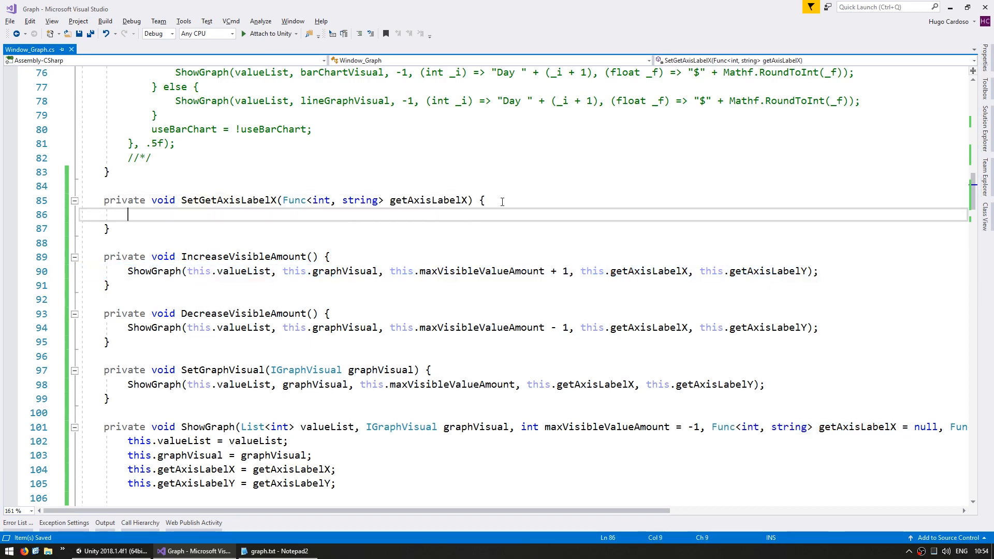
text(ShowGraph(this.valueList, this.graphVisual, this.maxVisibleValueAmount + 1, this.getAxisLabelX, this.getAxisLabelY);)
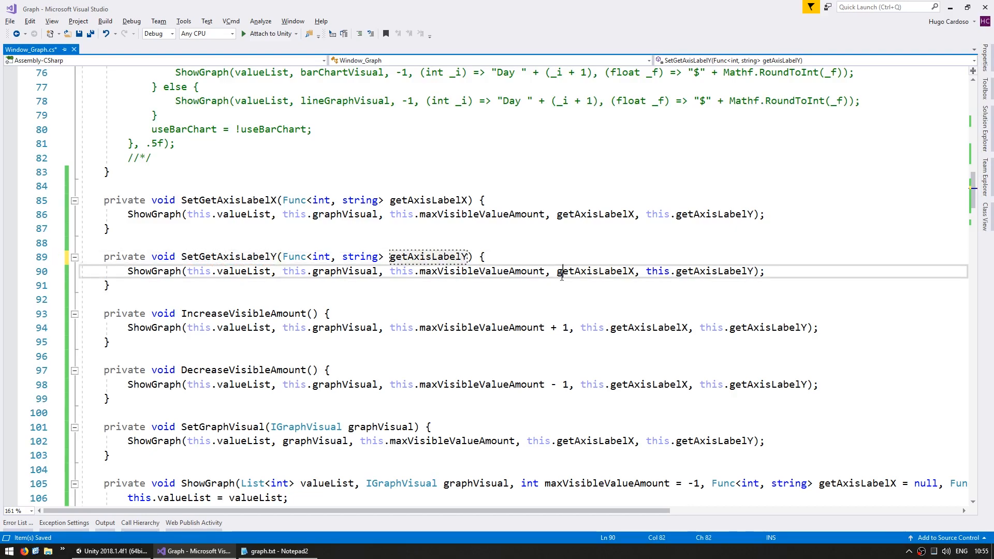
text(float)
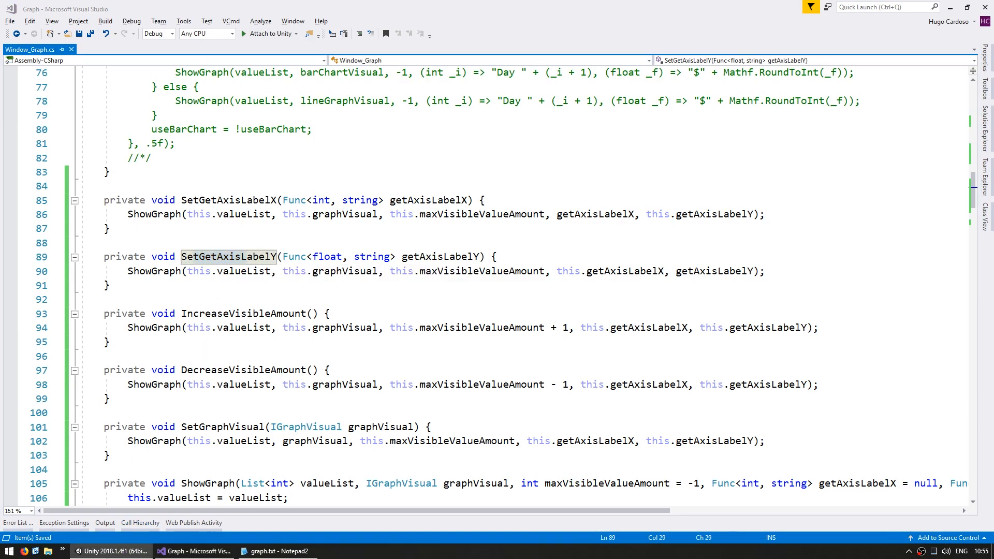
Check the dollarBtn and euroBtn objects in the Unity editor, then return to Window_Graph.cs
click(111, 551)
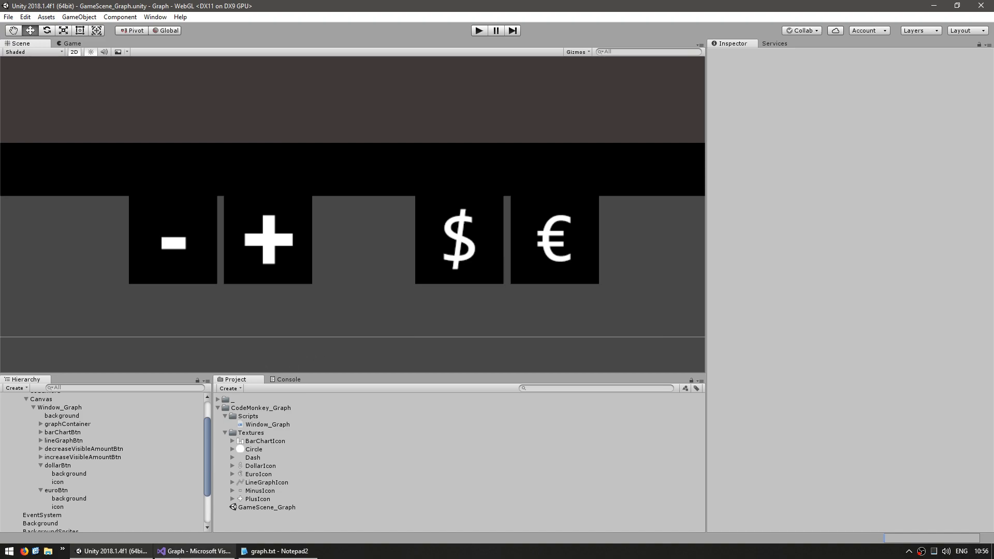
click(193, 551)
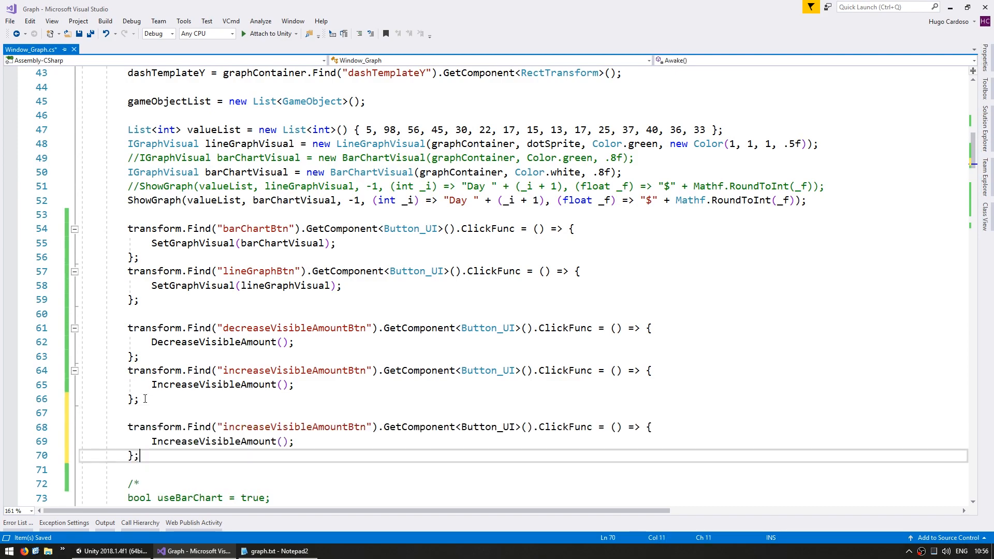
Add dollarBtn and euroBtn handlers setting "$" and "€" Y-axis labels, euros divided by 1.18
text(dollarB)
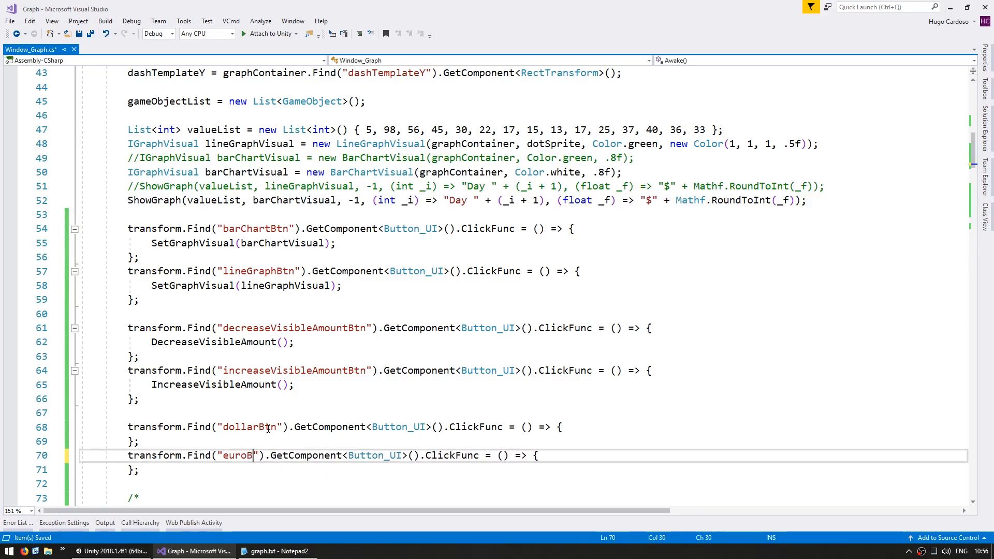
text(S)
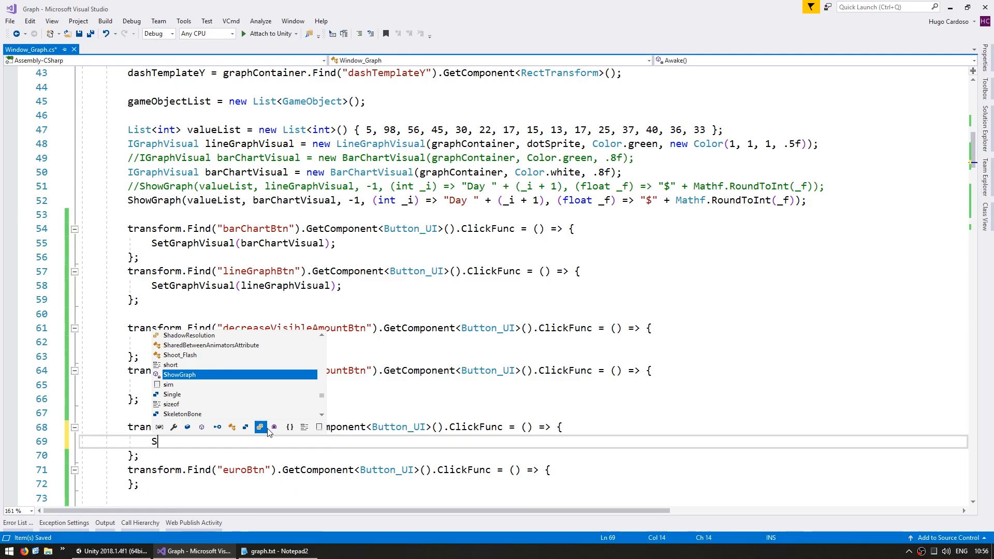
text(etGetAxisLabelY((float _f) => "$" + Mathf.RoundToInt(_f));)
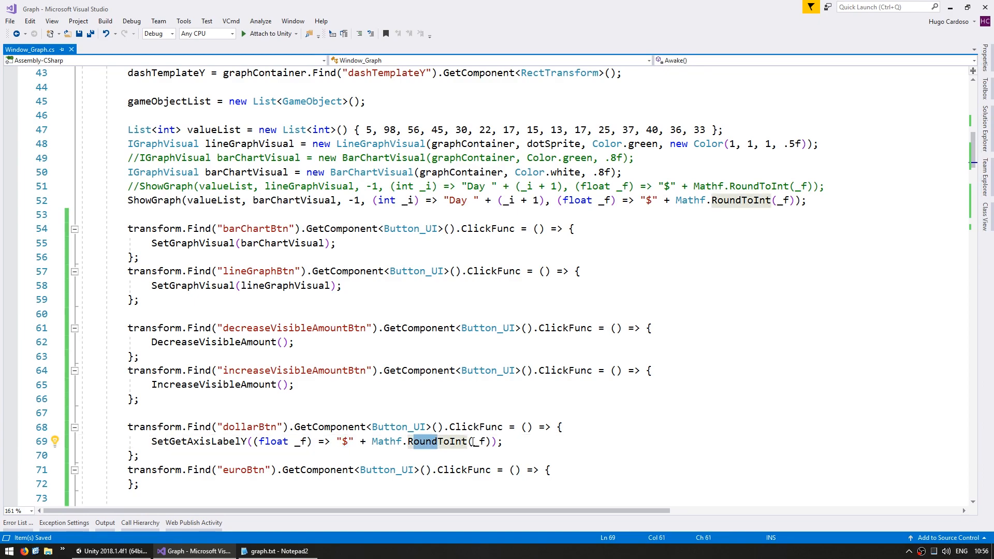
scroll(down, 3)
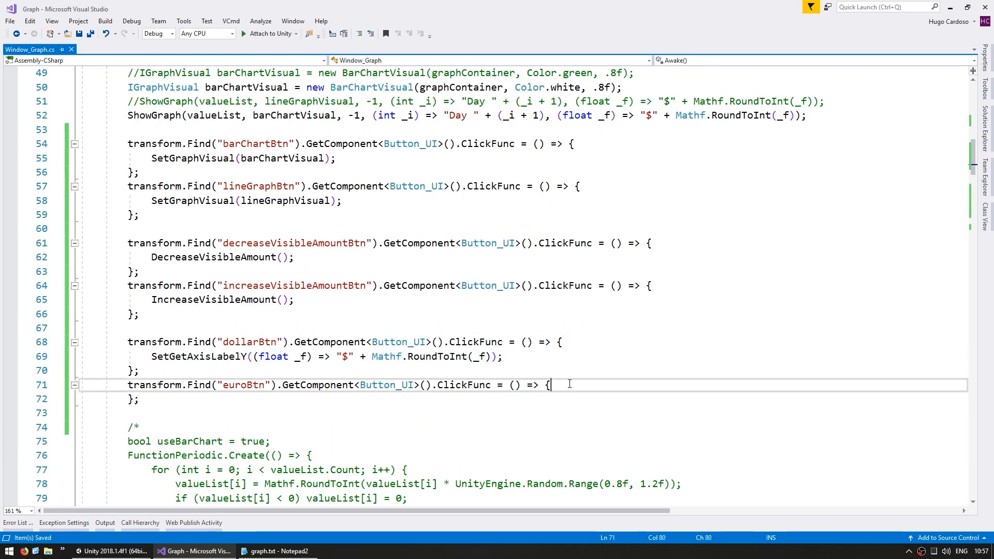
text(SetGetAxisLabelY((float _f) => "€" + Mathf.RoundToInt(_f));)
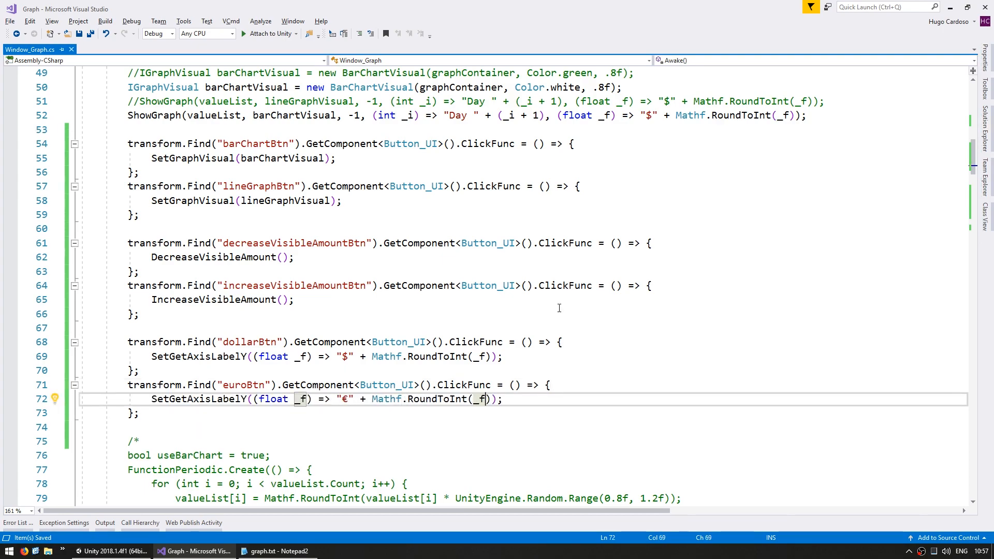
text(/)
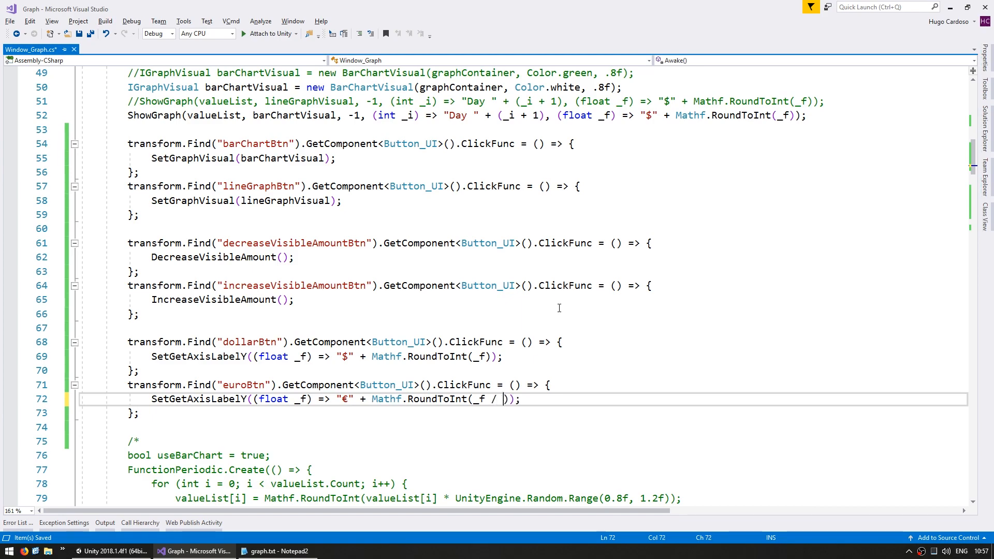
text(1.18f)
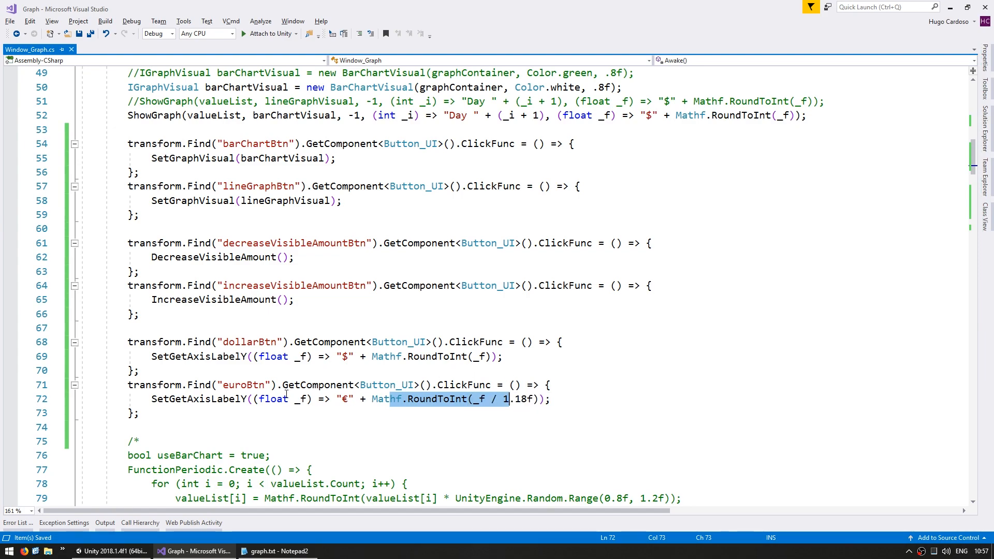
click(110, 551)
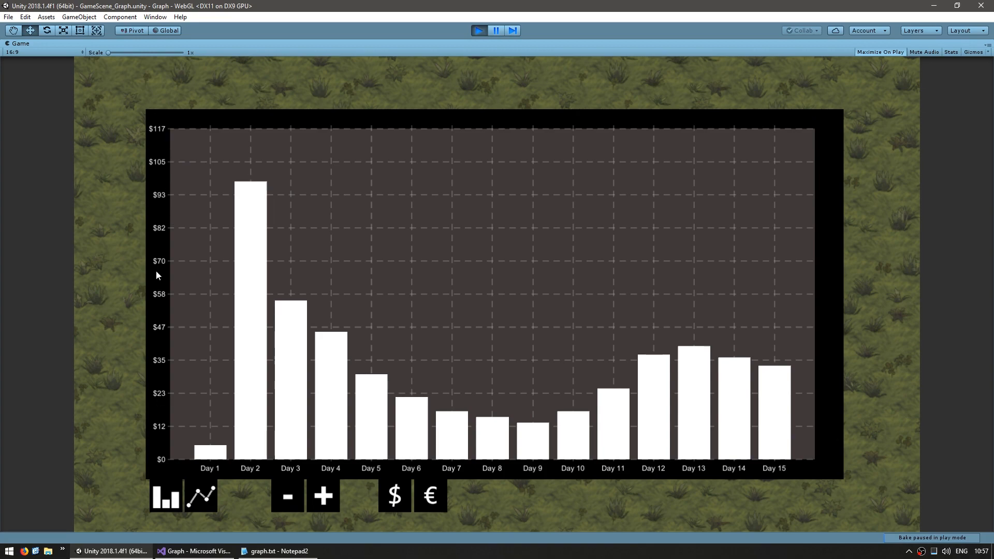
Toggle the running graph's value axis between dollar and euro labels several times
click(393, 496)
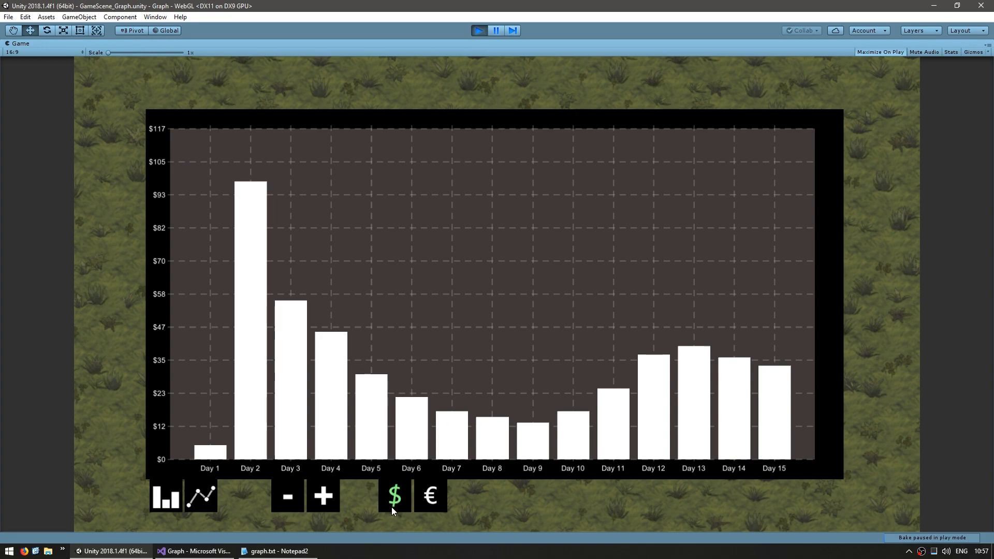
click(394, 496)
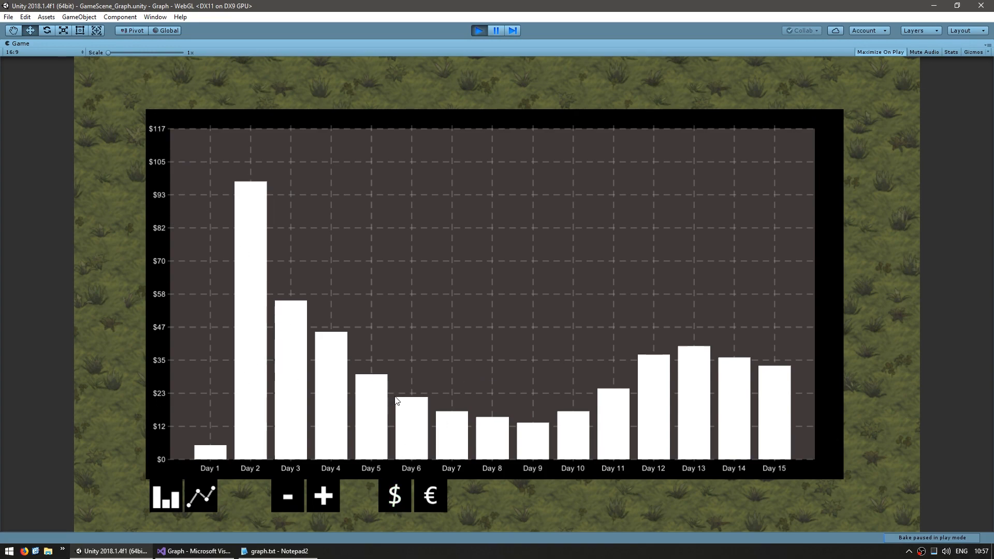
click(430, 496)
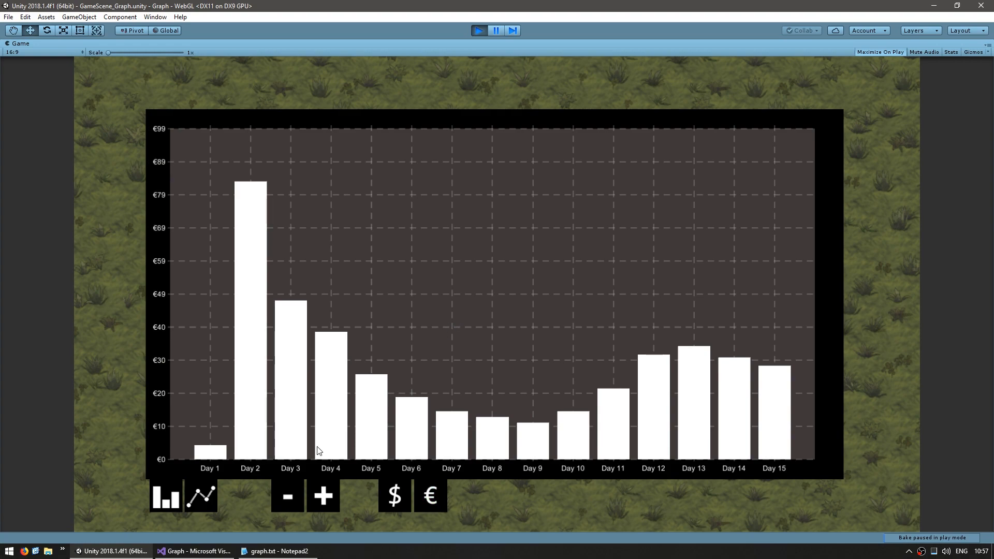
mouse_move(150, 111)
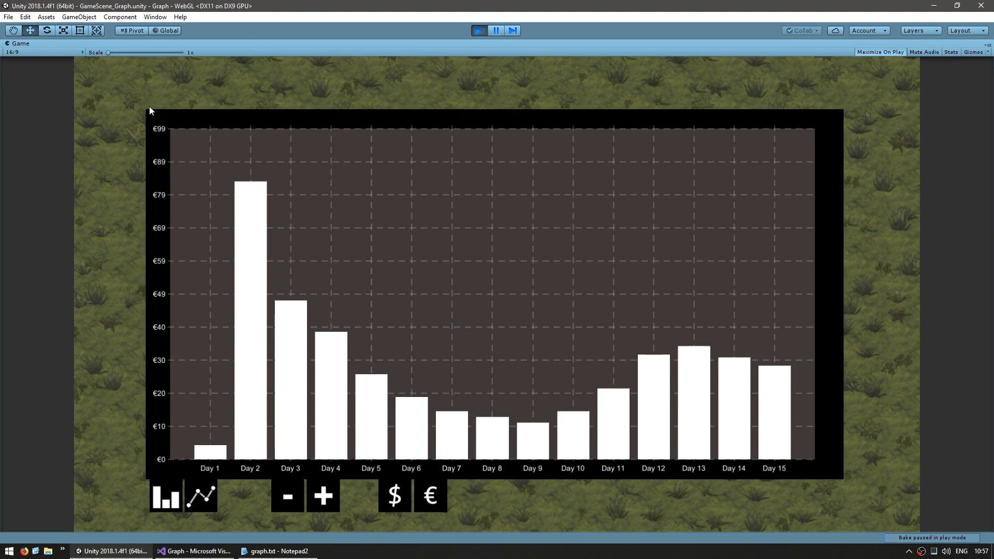
click(395, 496)
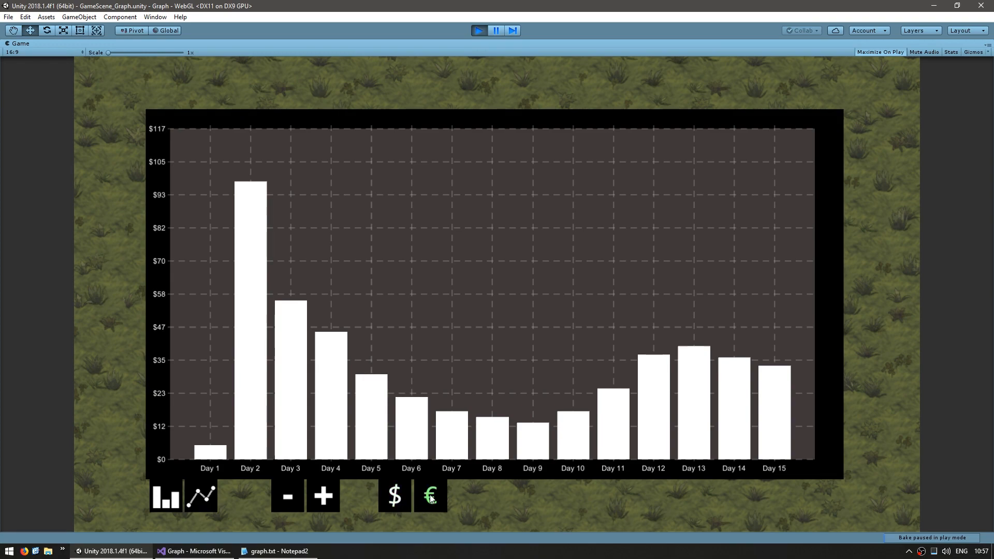
mouse_move(465, 493)
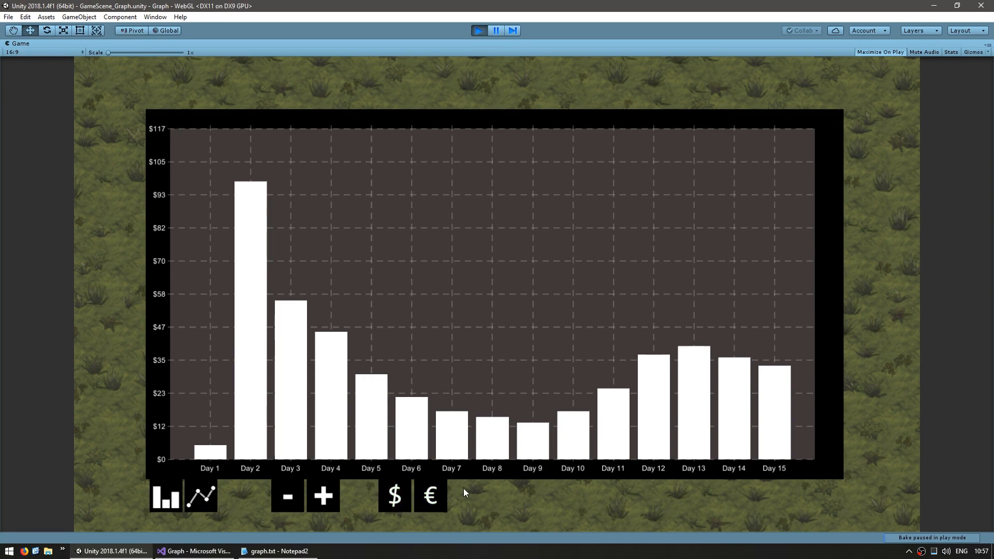
click(429, 497)
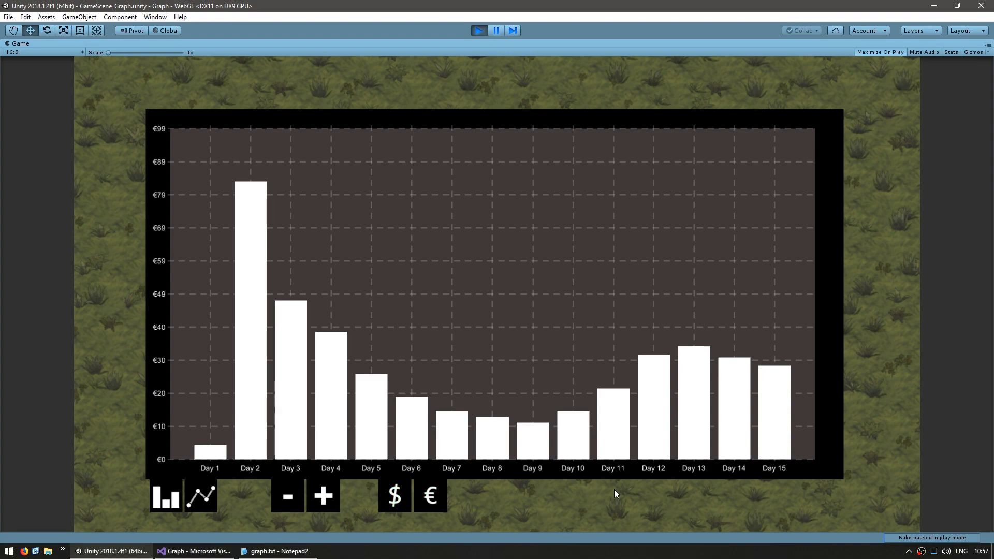
mouse_move(342, 460)
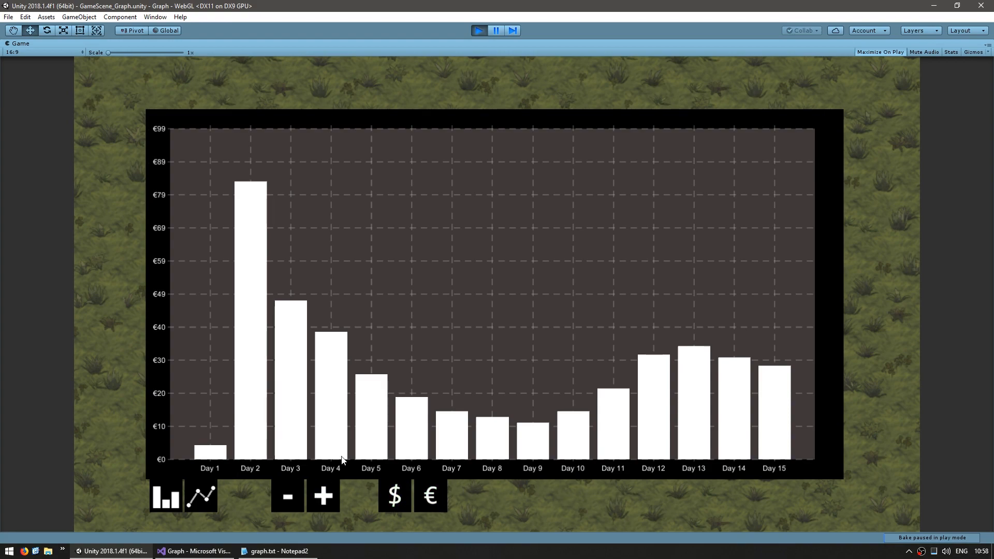
click(285, 497)
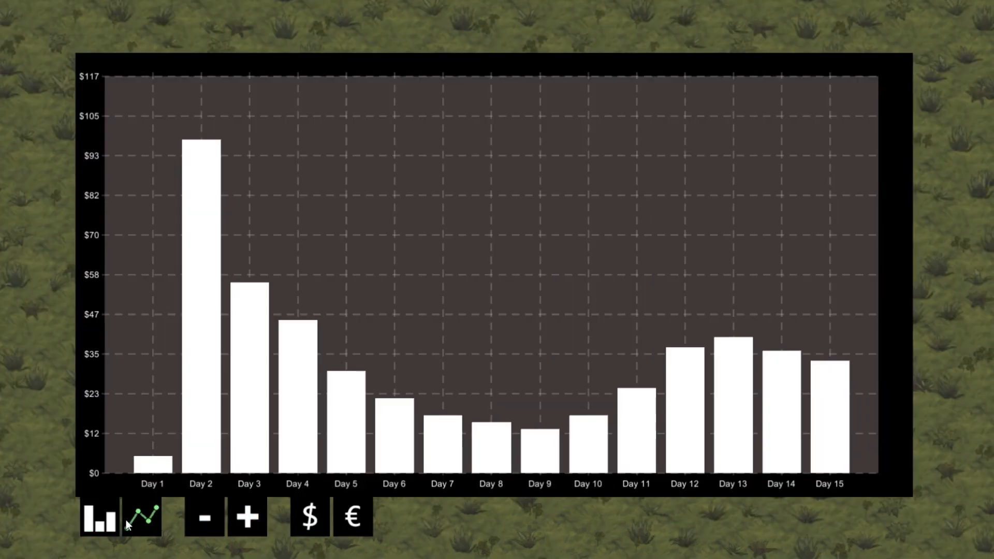
Change the visible days with minus and plus, then switch between line and bar charts
click(246, 516)
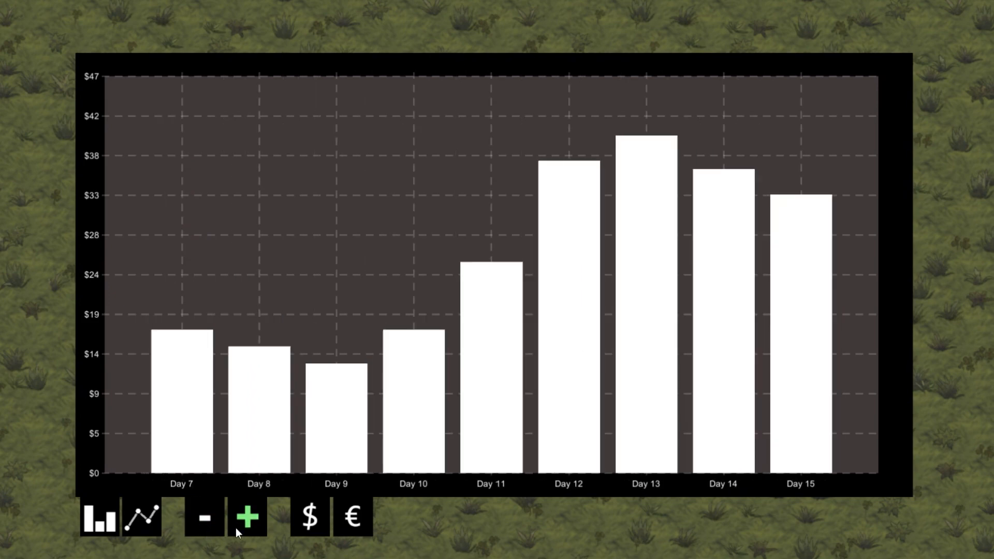
click(203, 517)
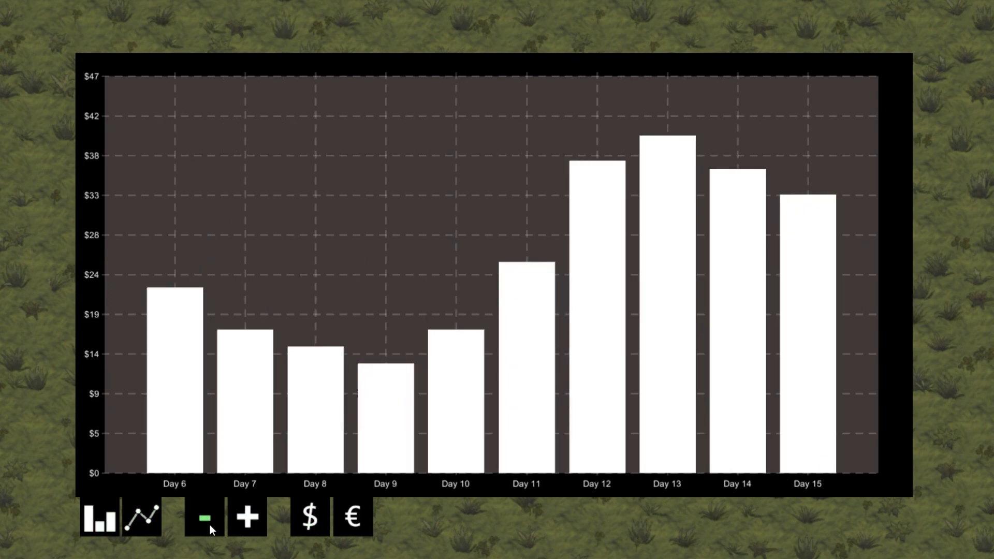
click(246, 516)
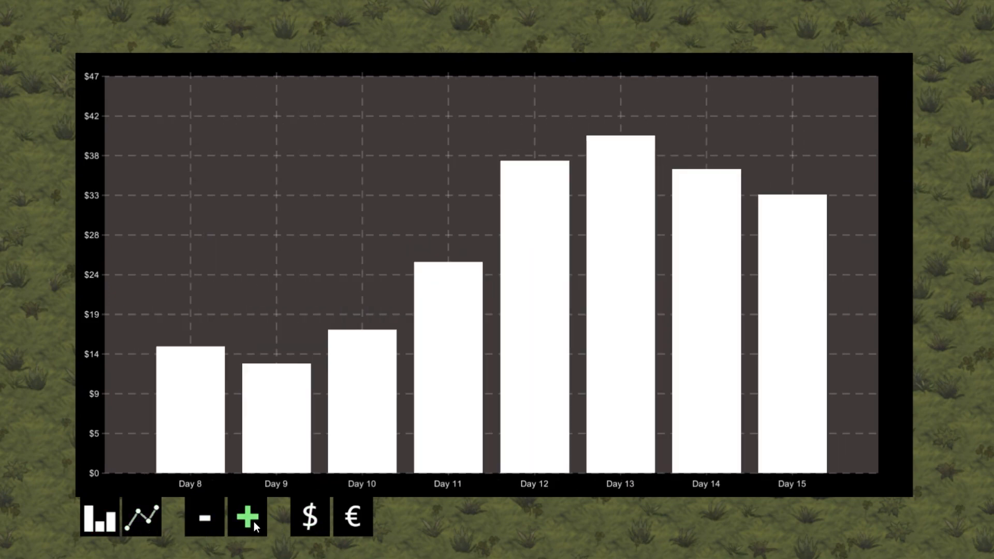
click(141, 516)
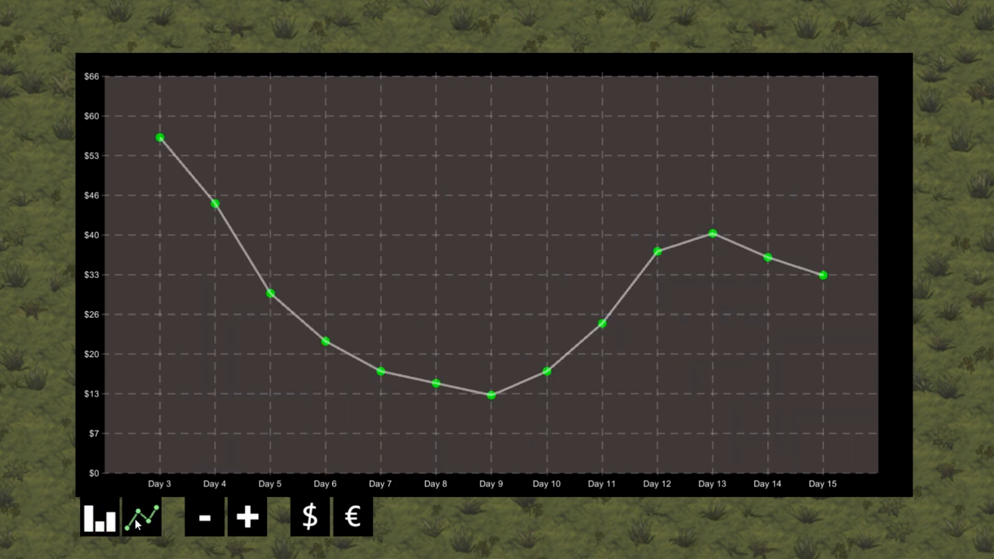
click(98, 516)
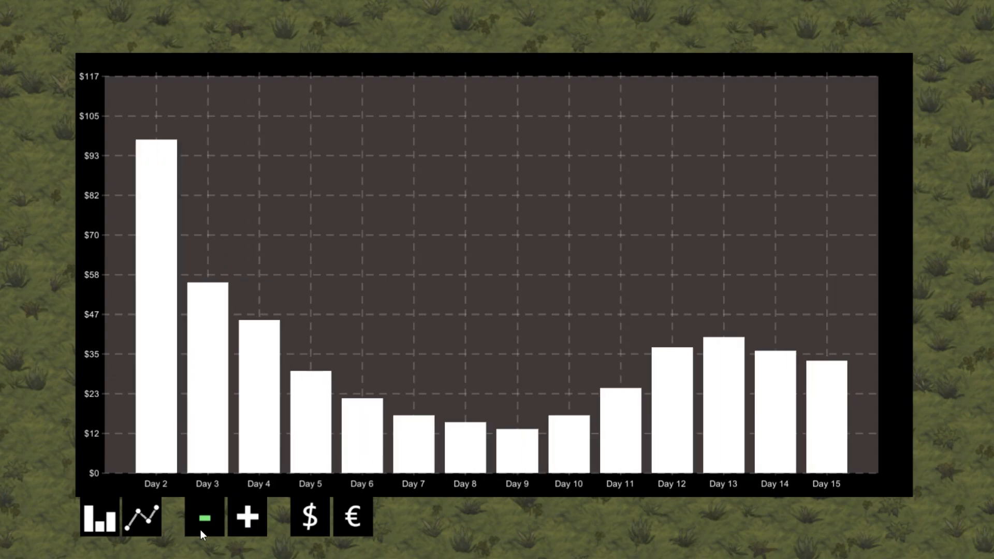
click(99, 516)
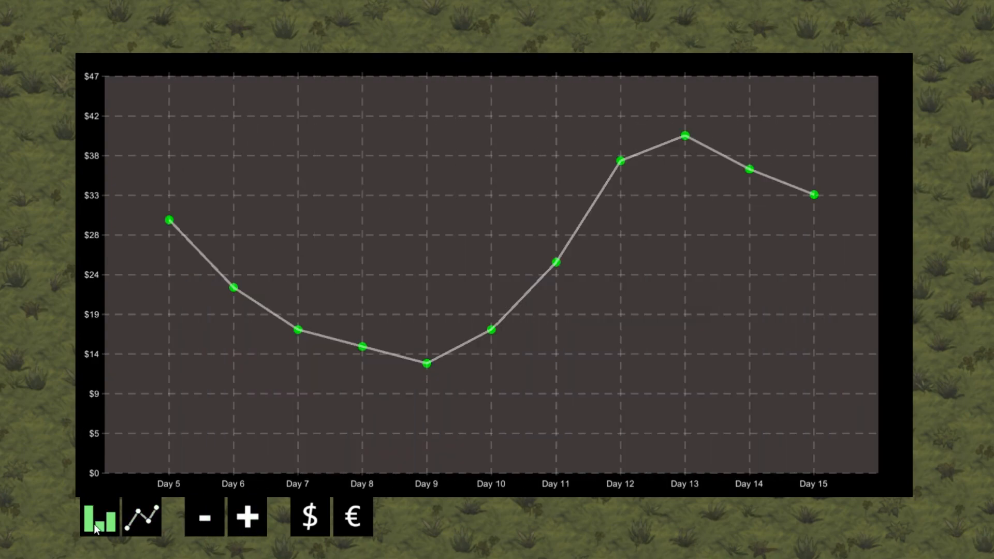